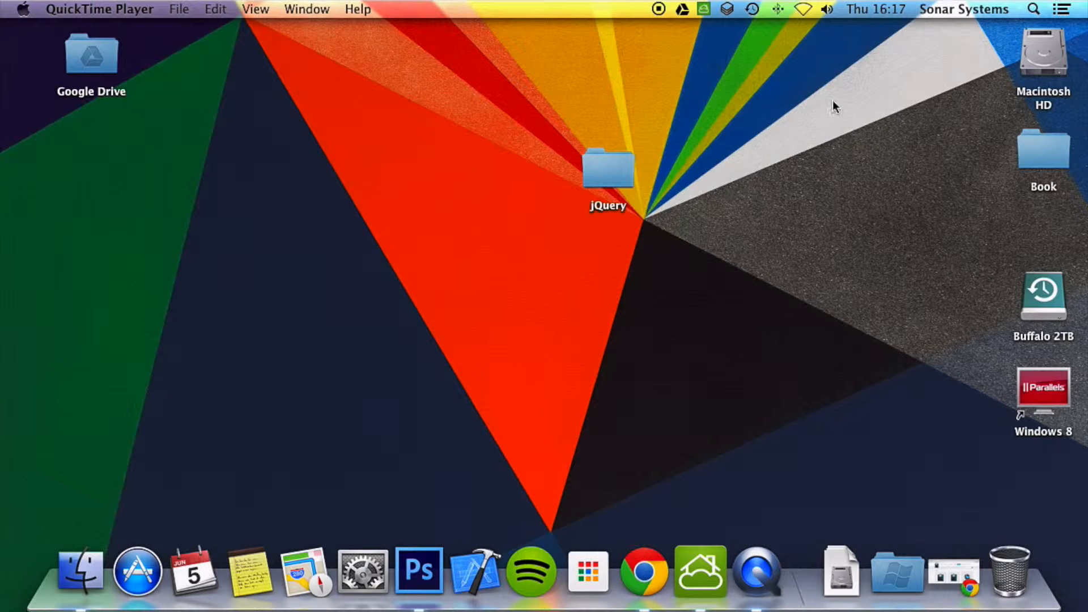
mouse_move(749, 157)
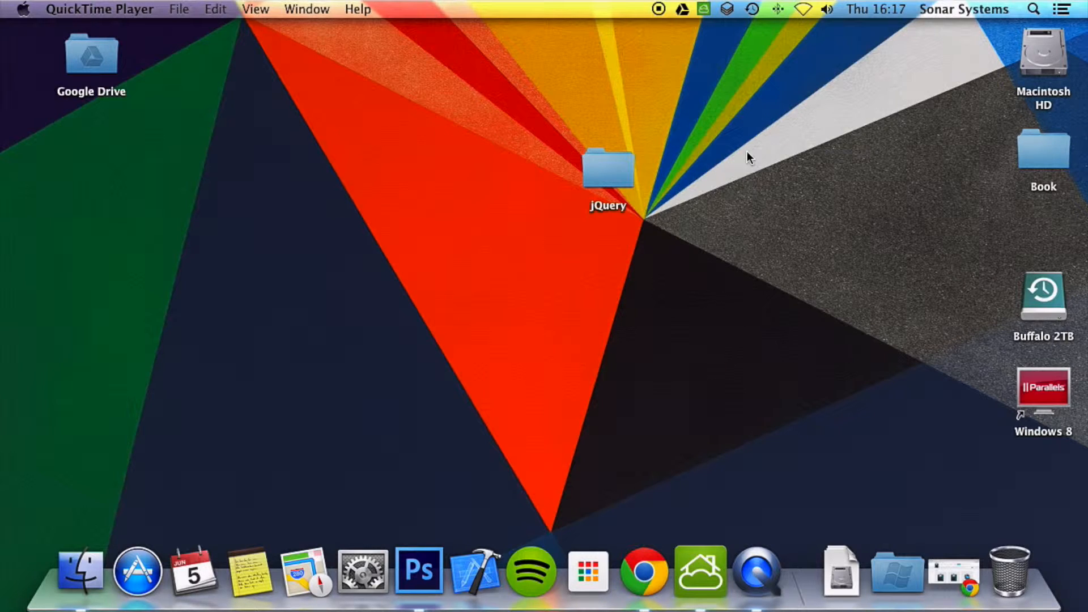
Step: Open the desktop jQuery folder and show the Open With app list for index.html
left_click(607, 167)
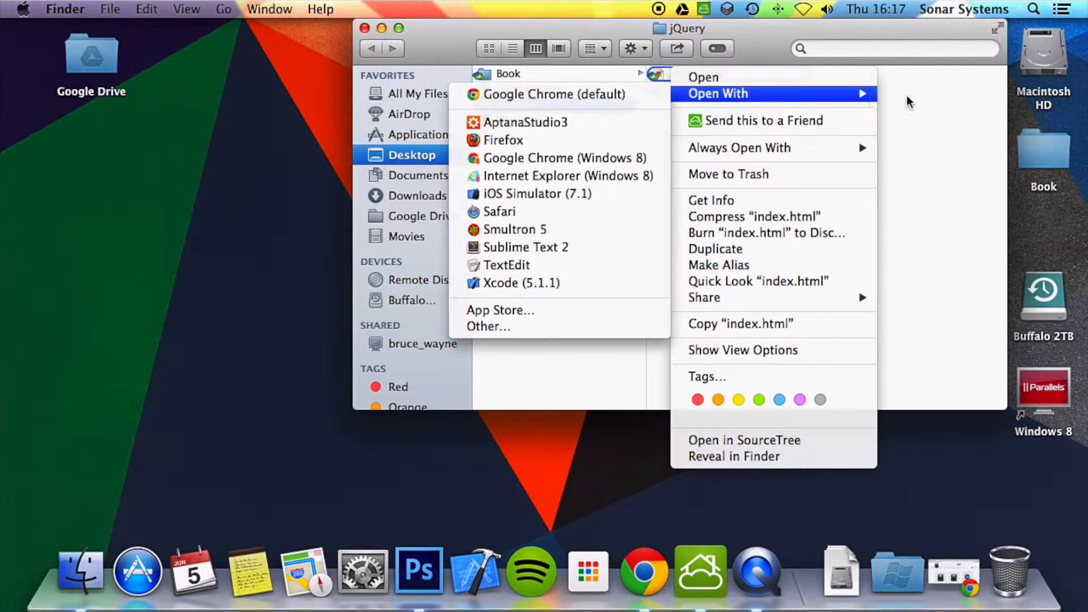
Step: Open index.html in Sublime Text 2, then open main.js from the js folder
left_click(528, 248)
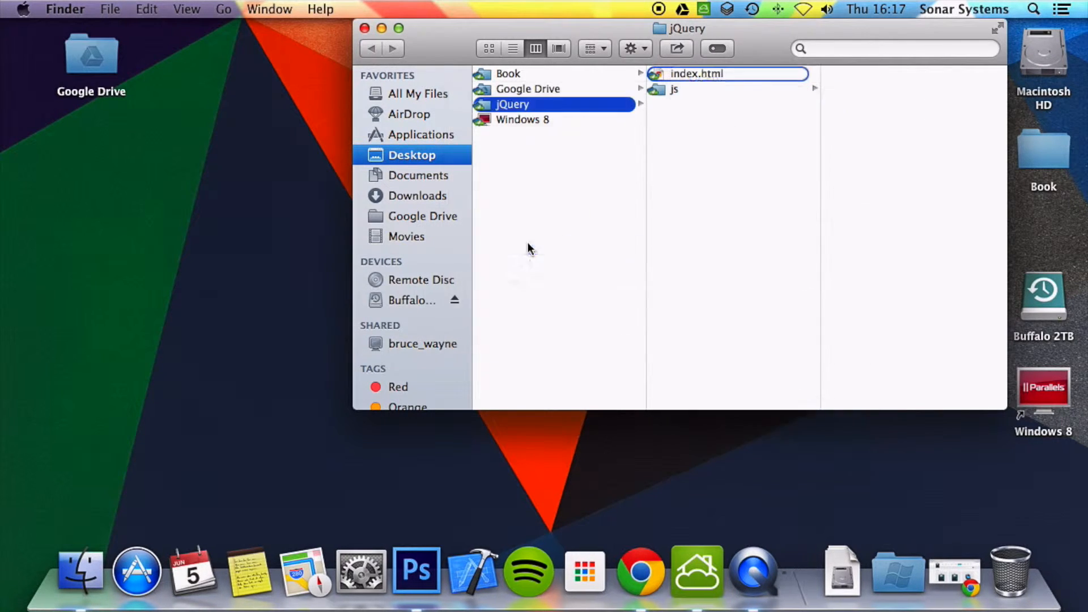
left_click(674, 89)
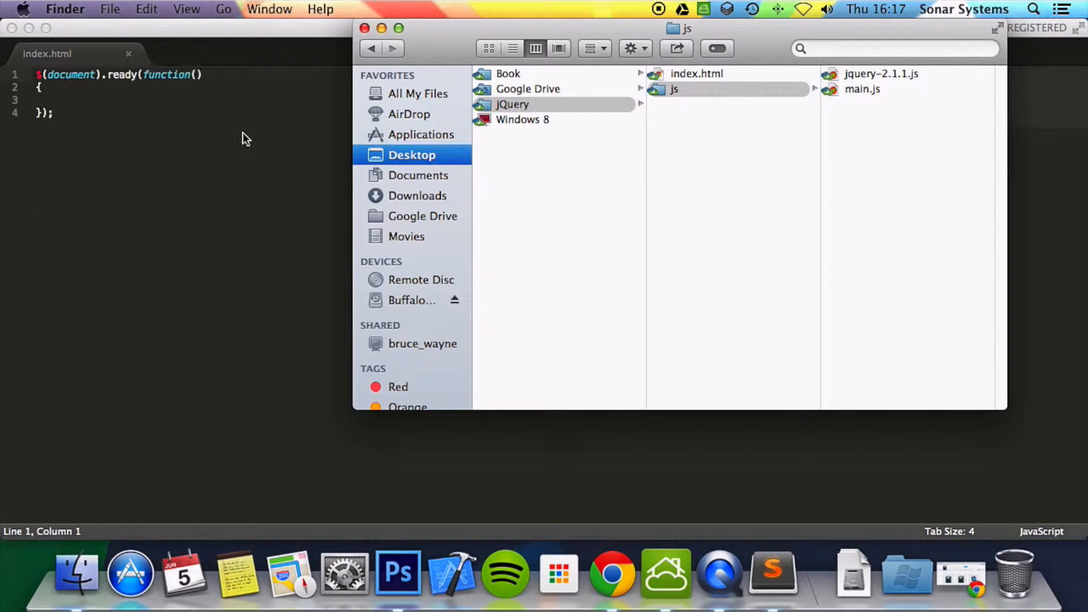
double_click(862, 89)
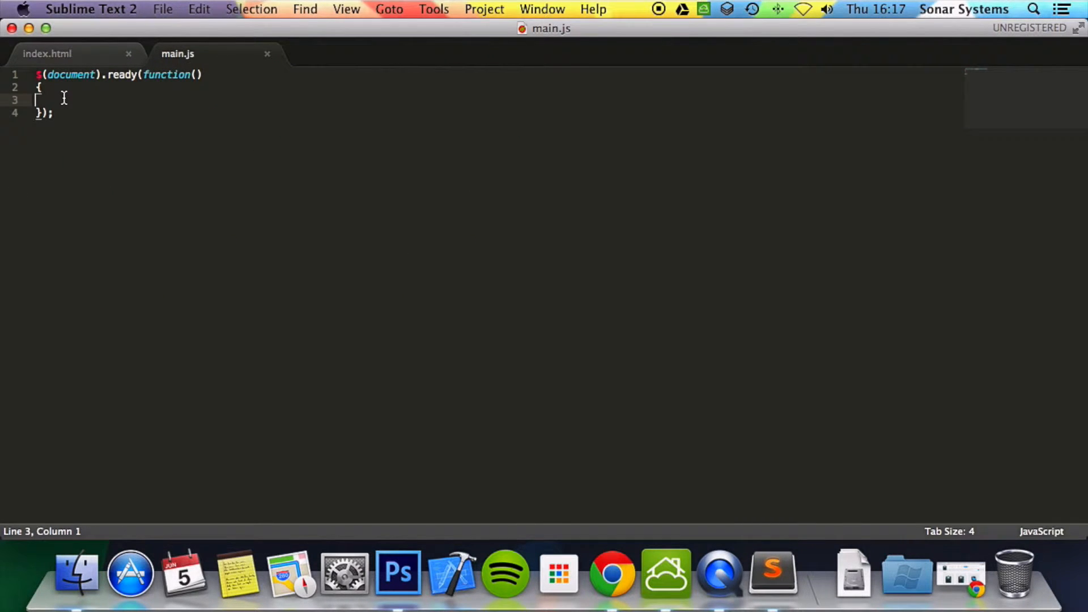
left_click(47, 53)
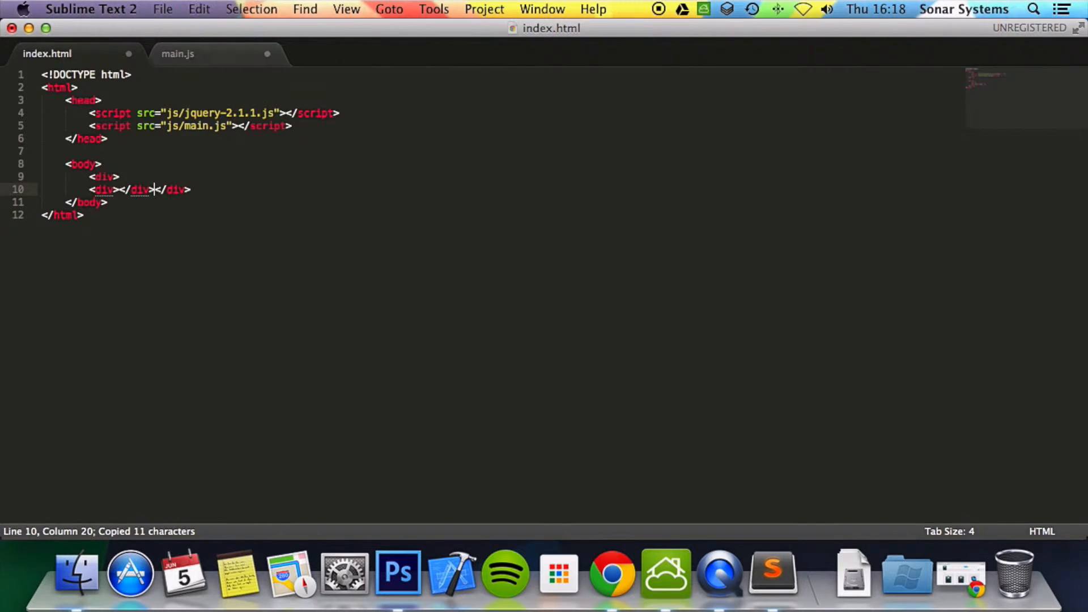
Step: Write divs HIDE (id="hide") and SHOW (id="show") plus a <p>SOME TEXT</p> paragraph in index.html
key("cmd+z")
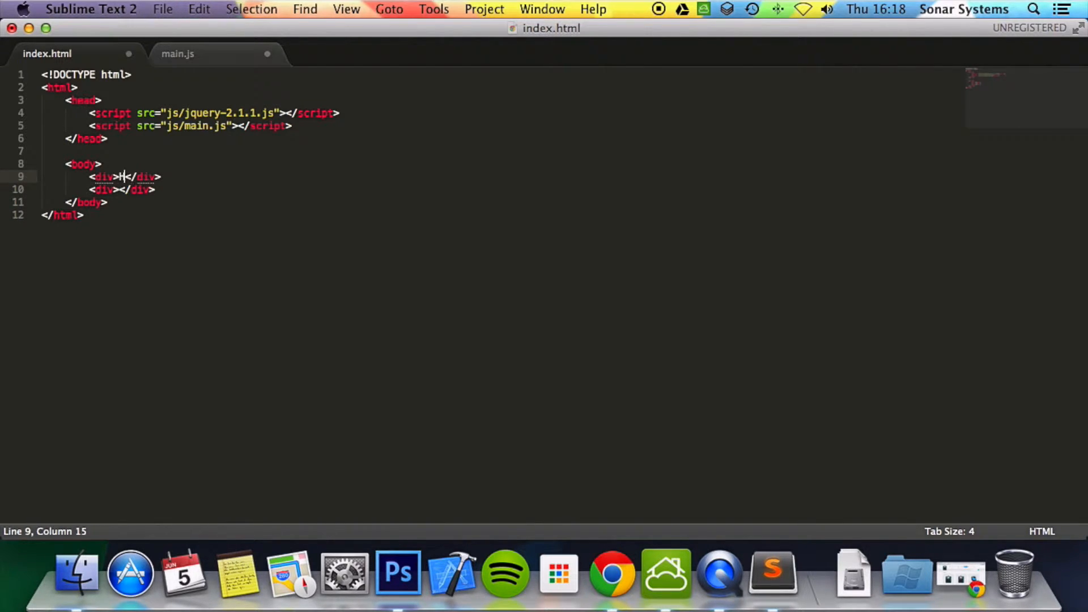
type("HIDE")
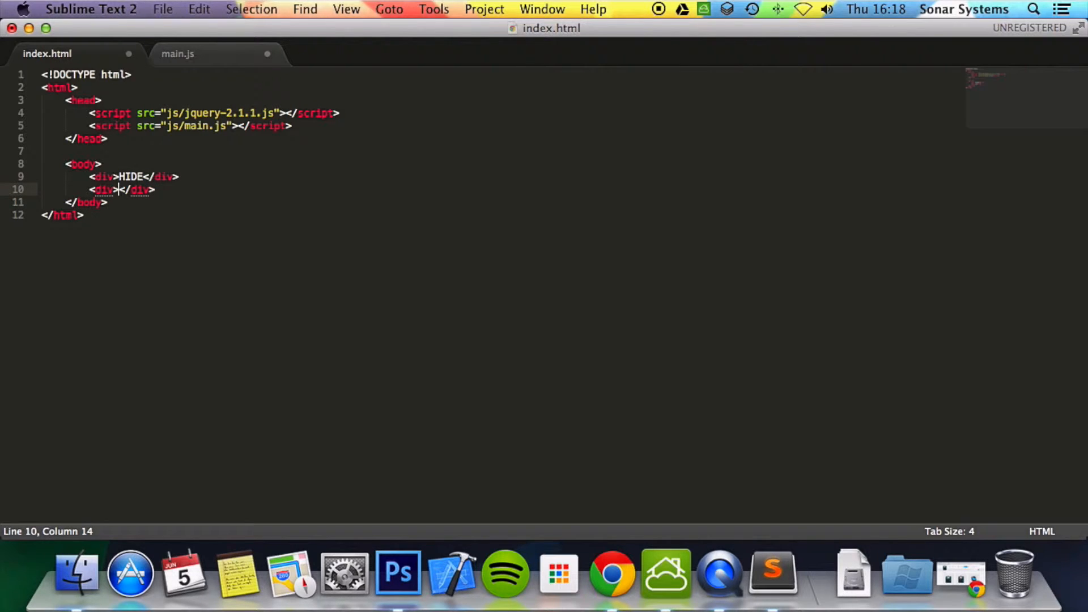
type("SHOW")
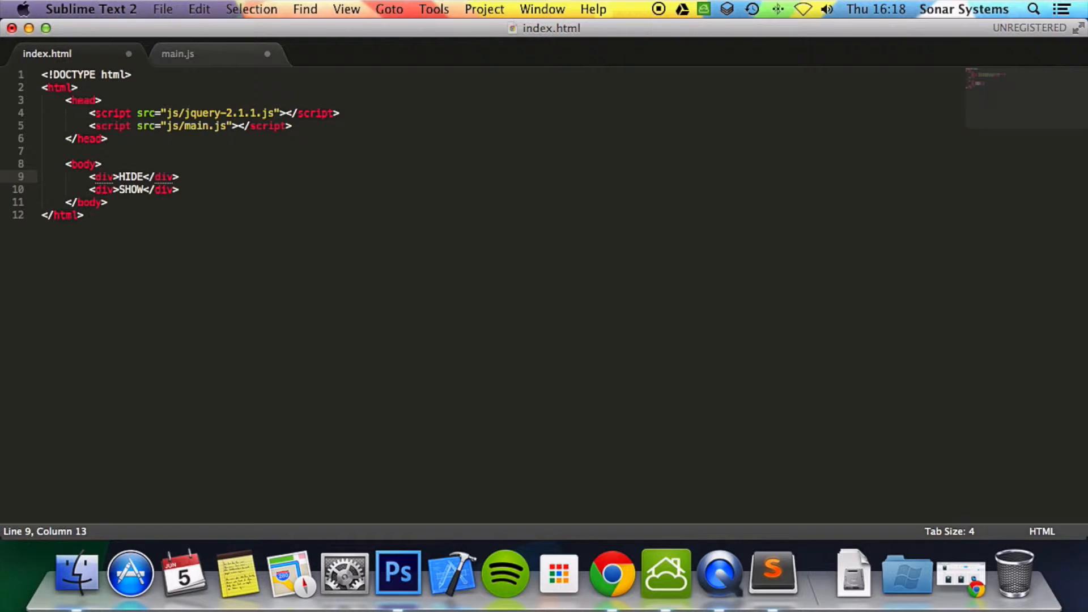
type("id=\"\"")
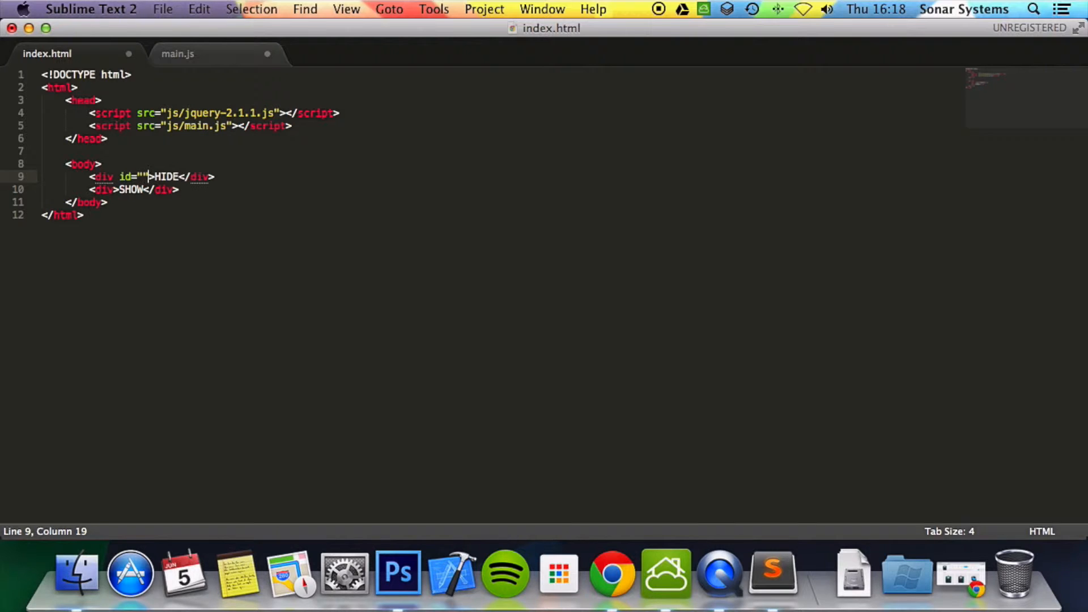
type("hide")
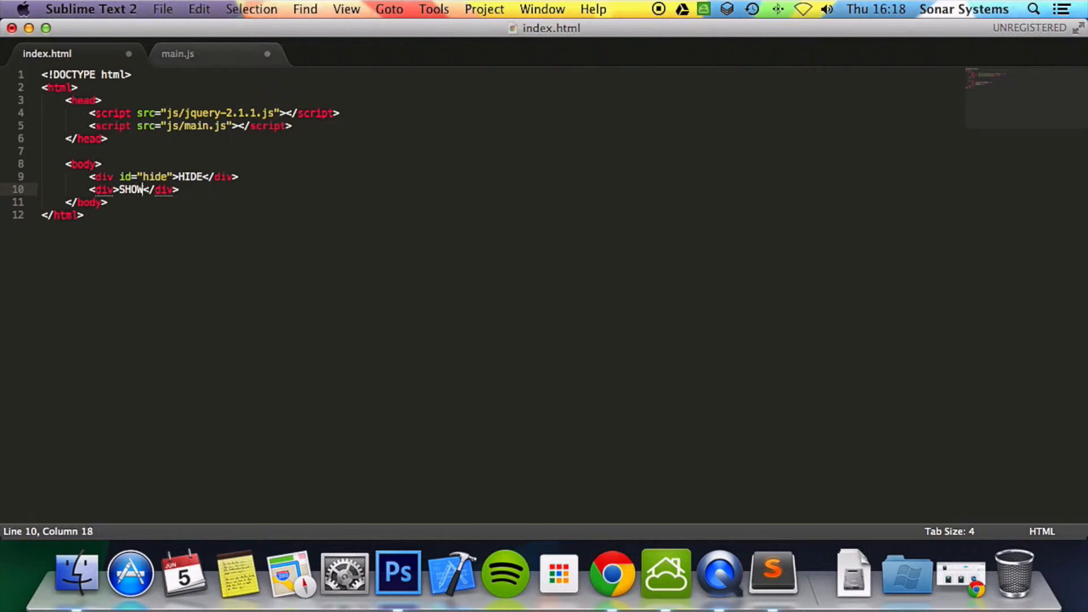
type("id=\"show")
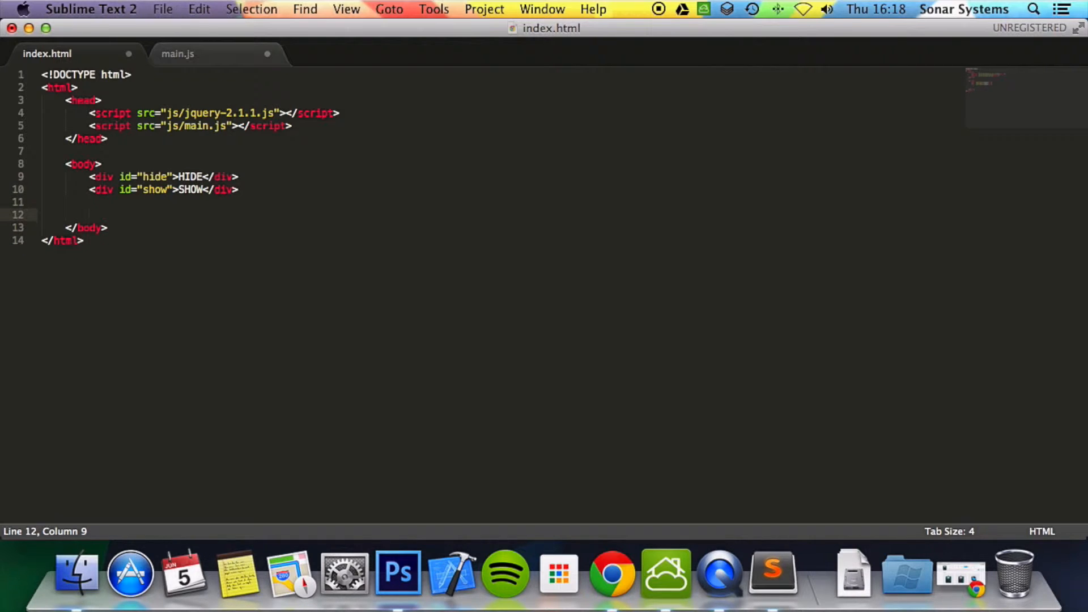
type("<p></p>")
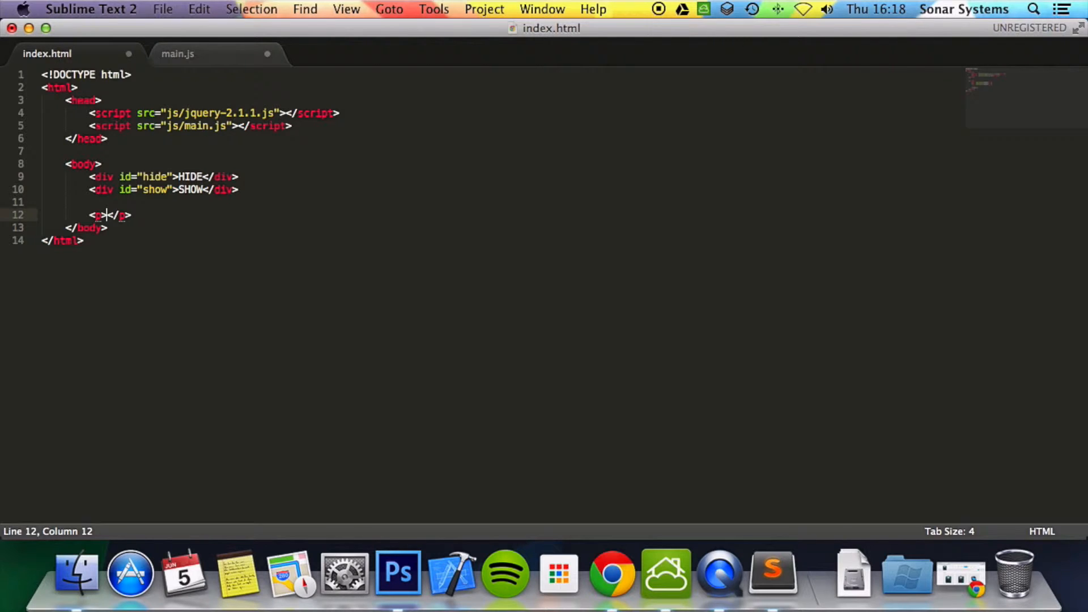
type("SOME TEX")
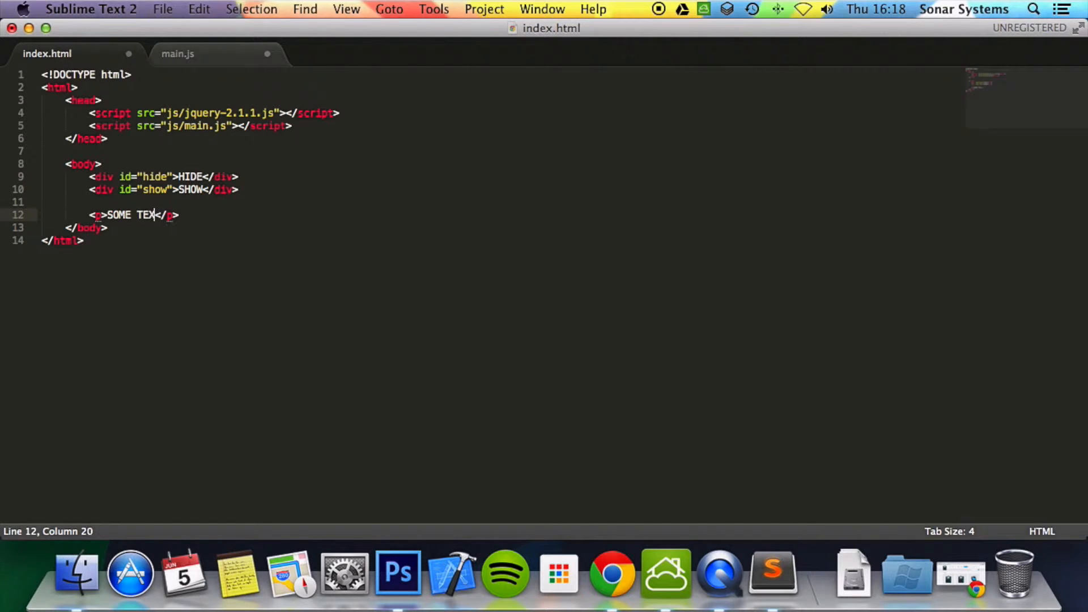
type("T")
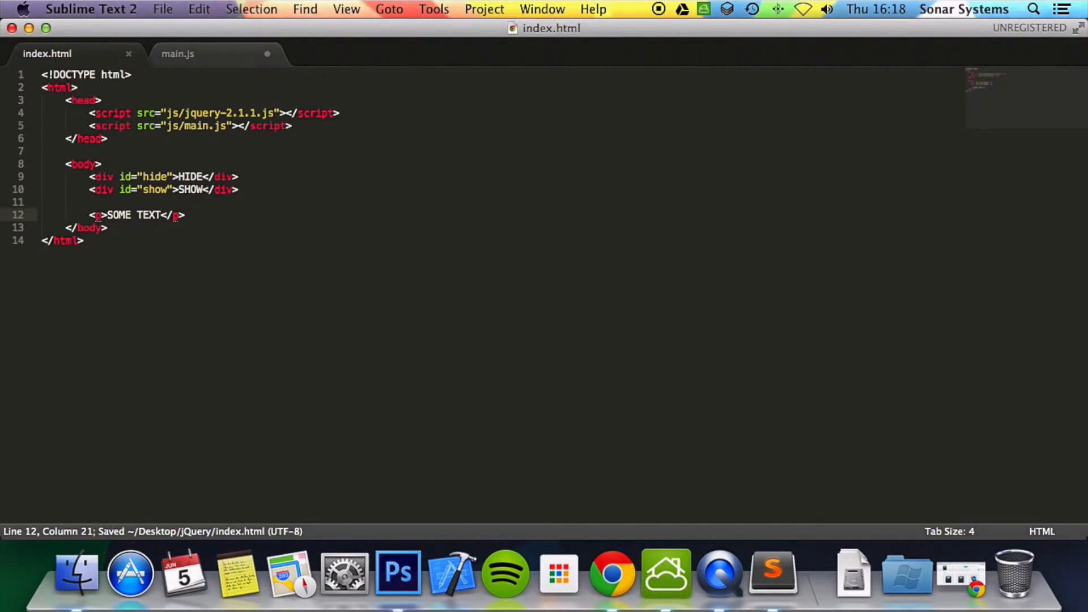
Step: Type $("#hide").click(function() { }); inside main.js's ready function, checking the id in index.html
left_click(177, 53)
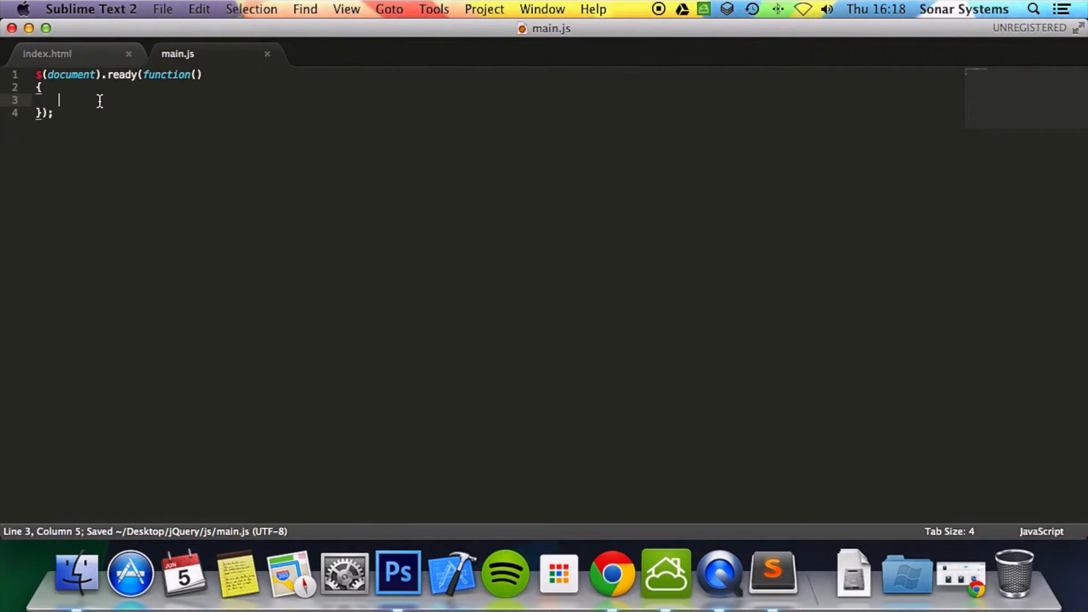
type("$()")
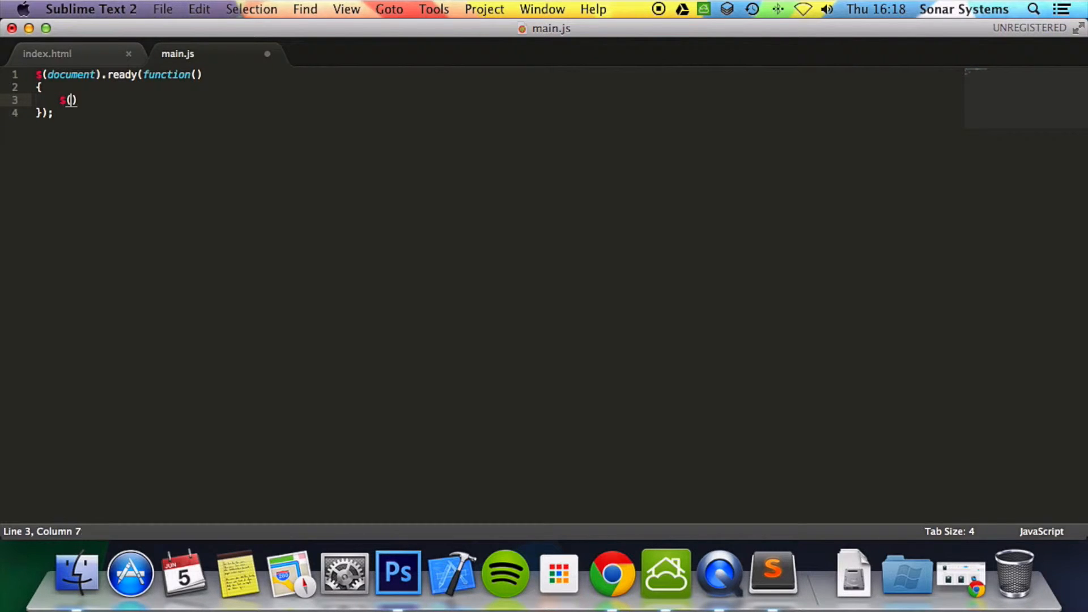
type("\"")
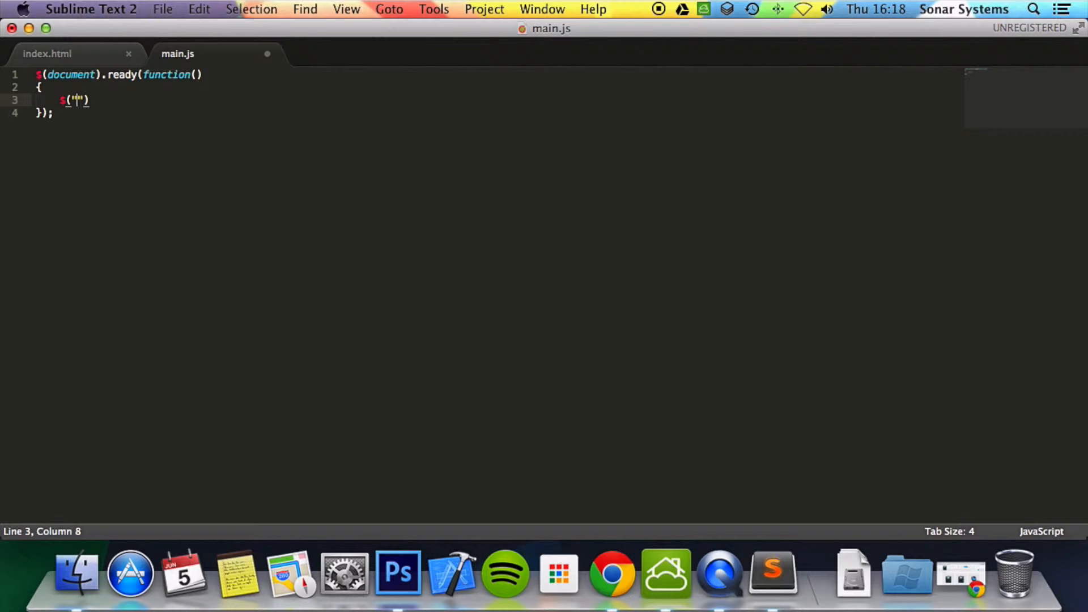
left_click(47, 53)
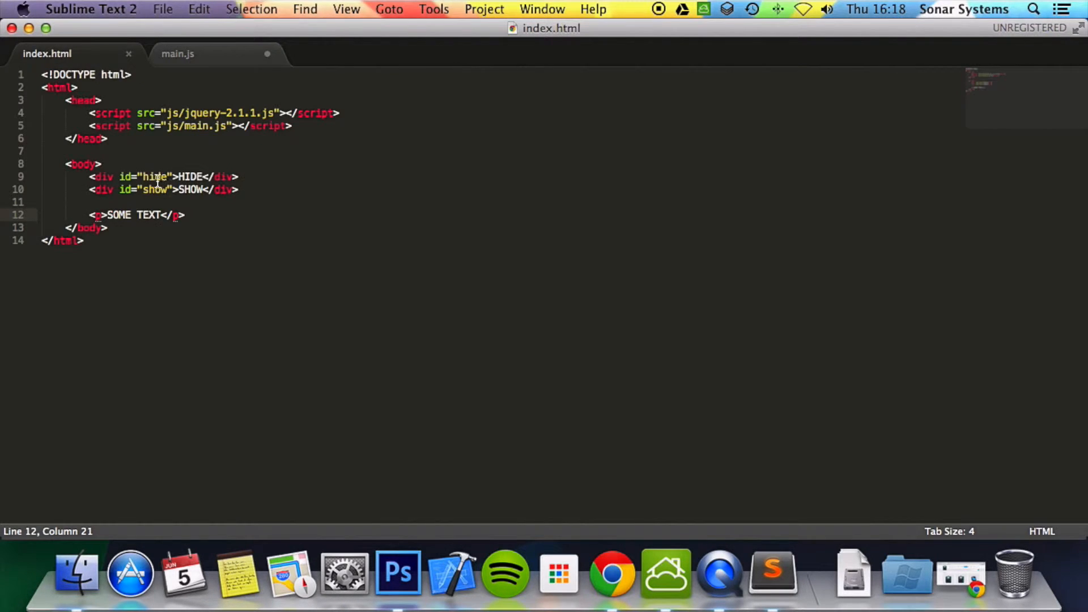
left_click(177, 53)
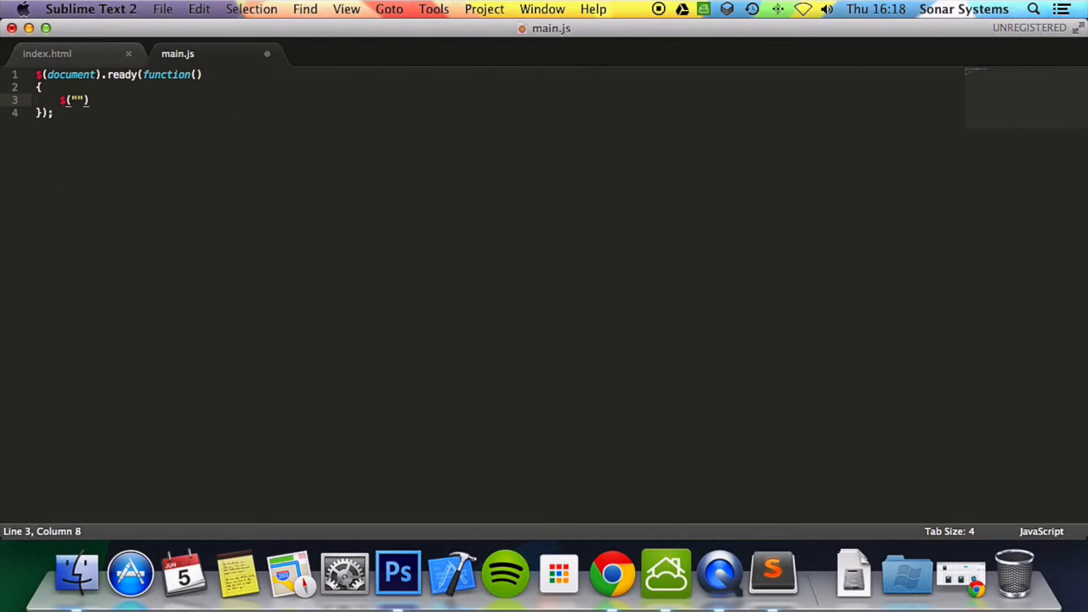
type("#hide")
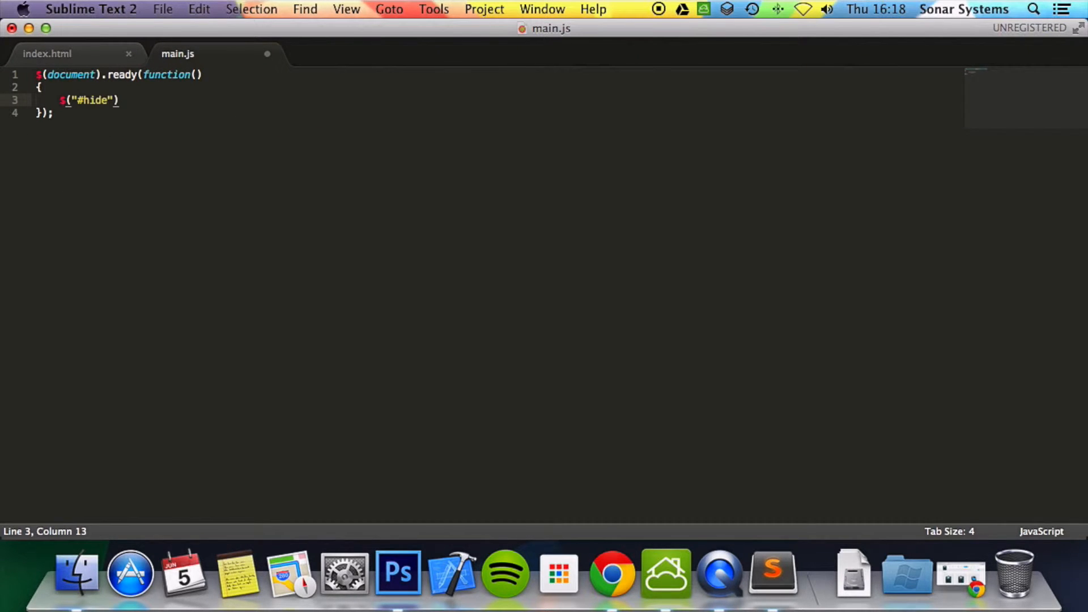
type(".click(")
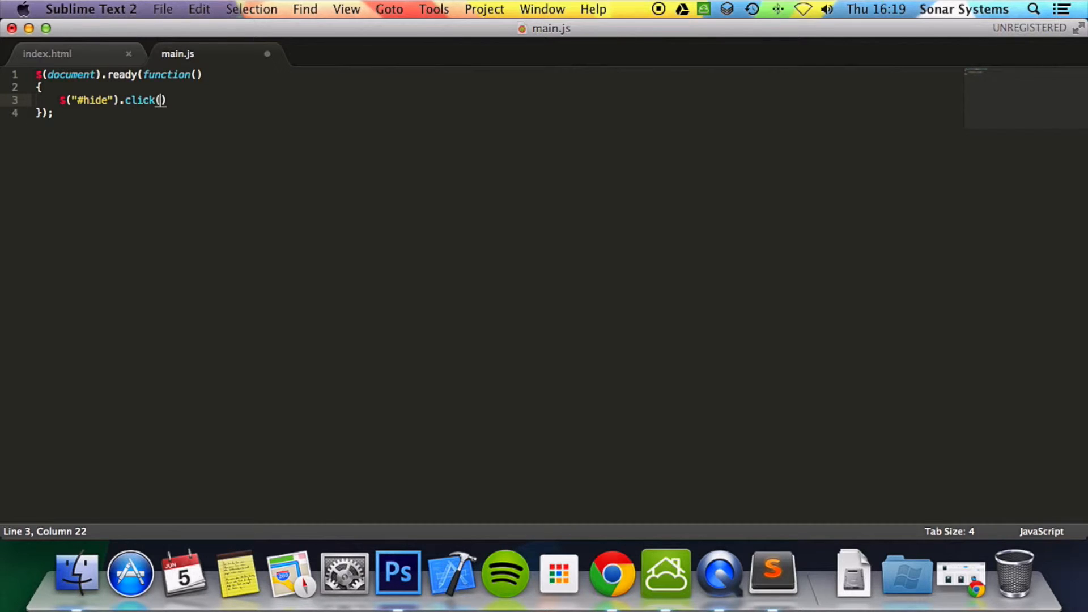
type("function(")
type("{")
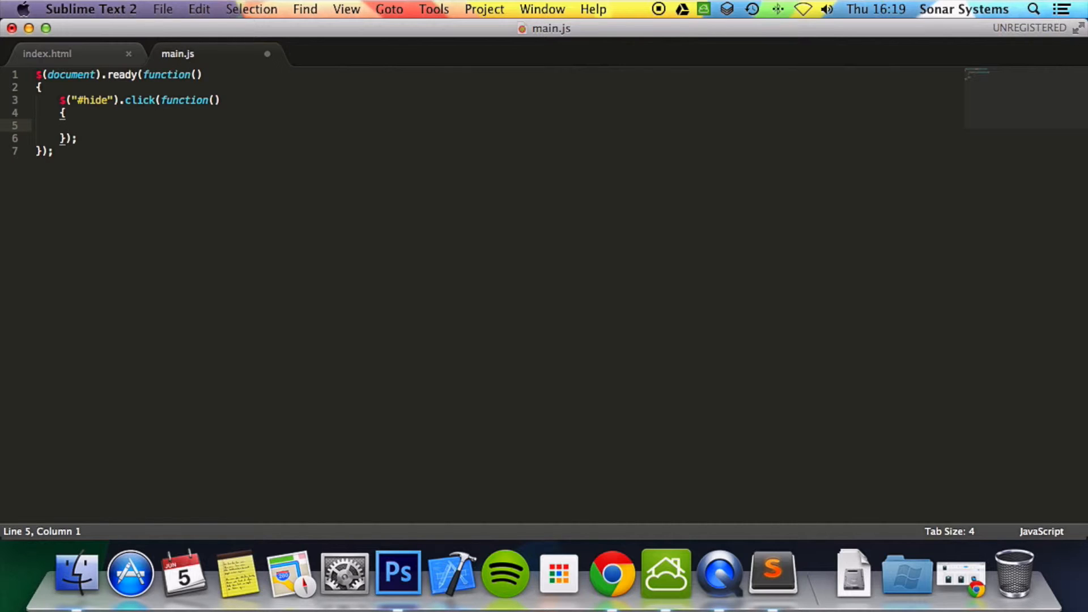
Step: Put $("p").hide(); inside the #hide click handler, checking the markup in index.html
key("Tab")
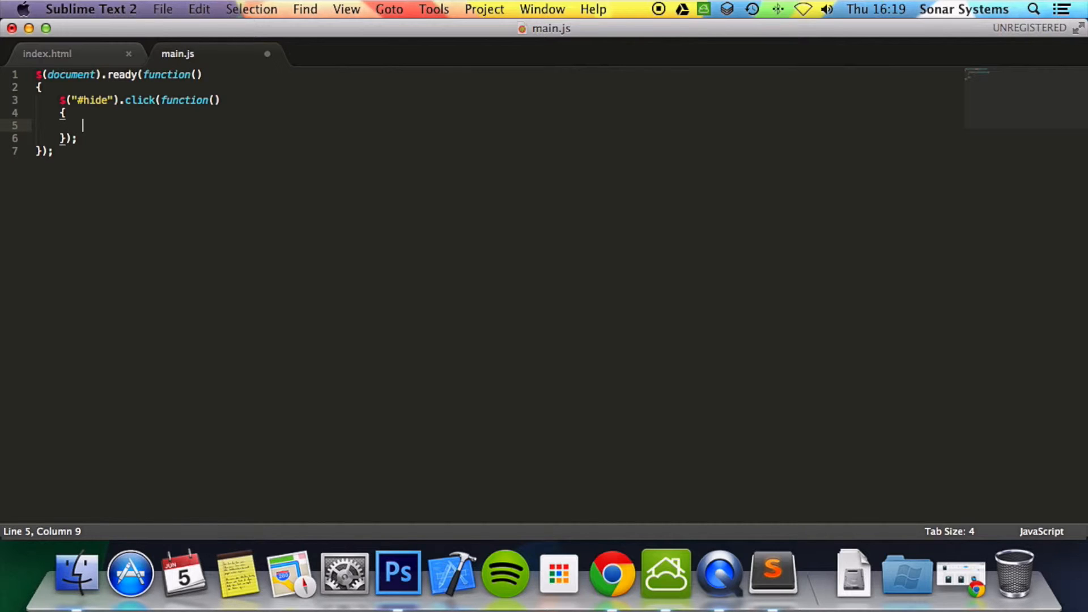
type("$()")
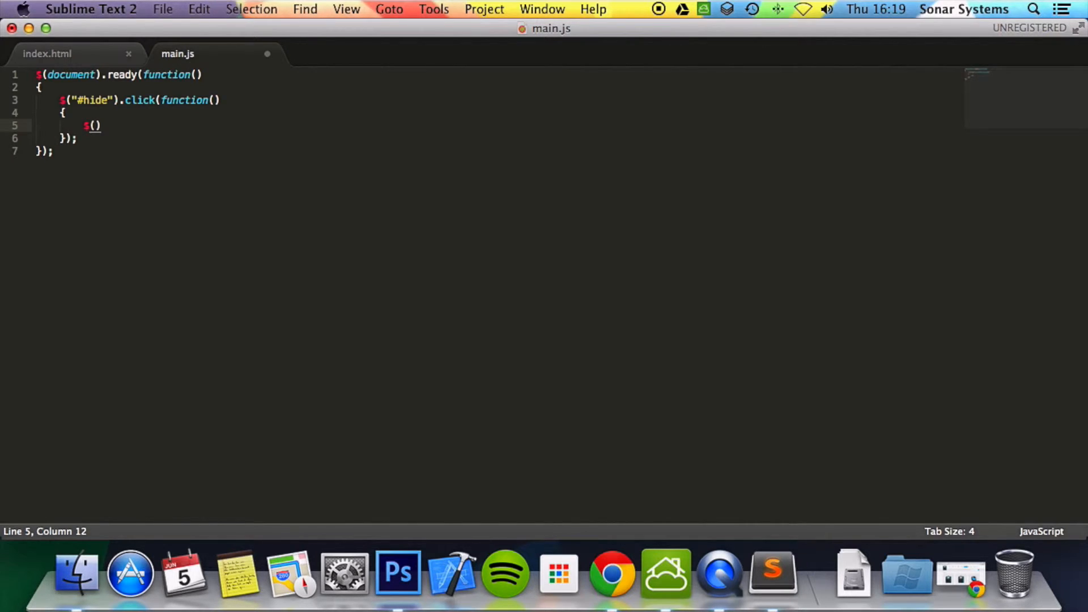
type("\"\"")
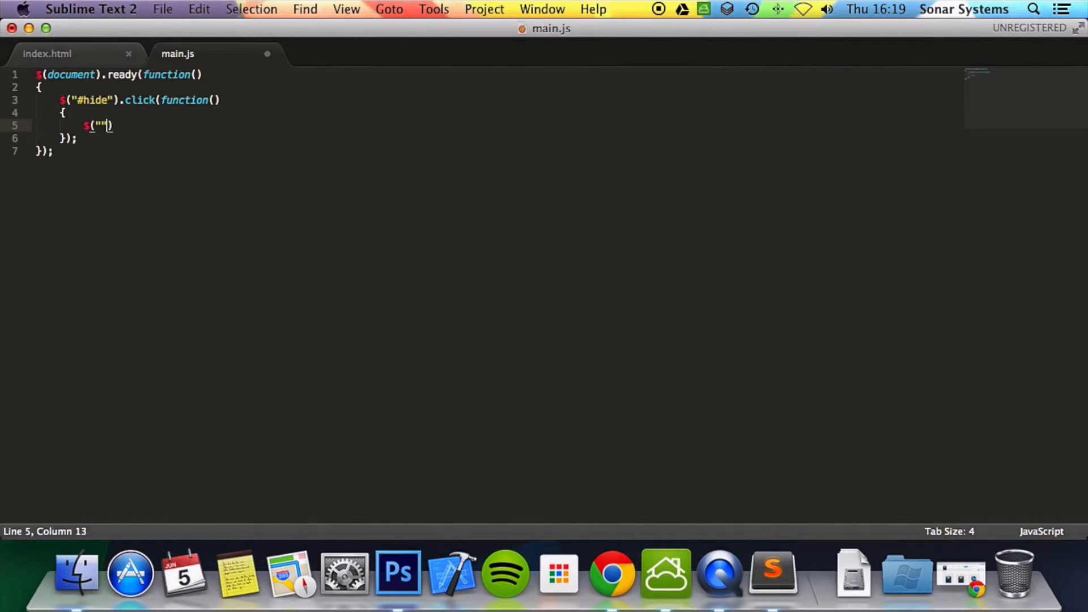
type("p")
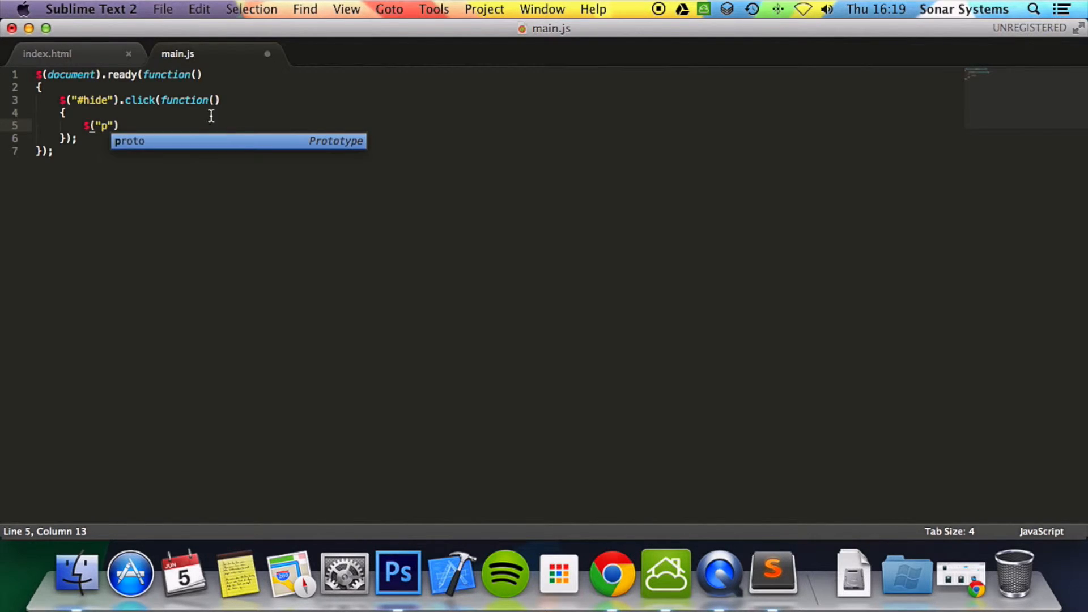
left_click(47, 53)
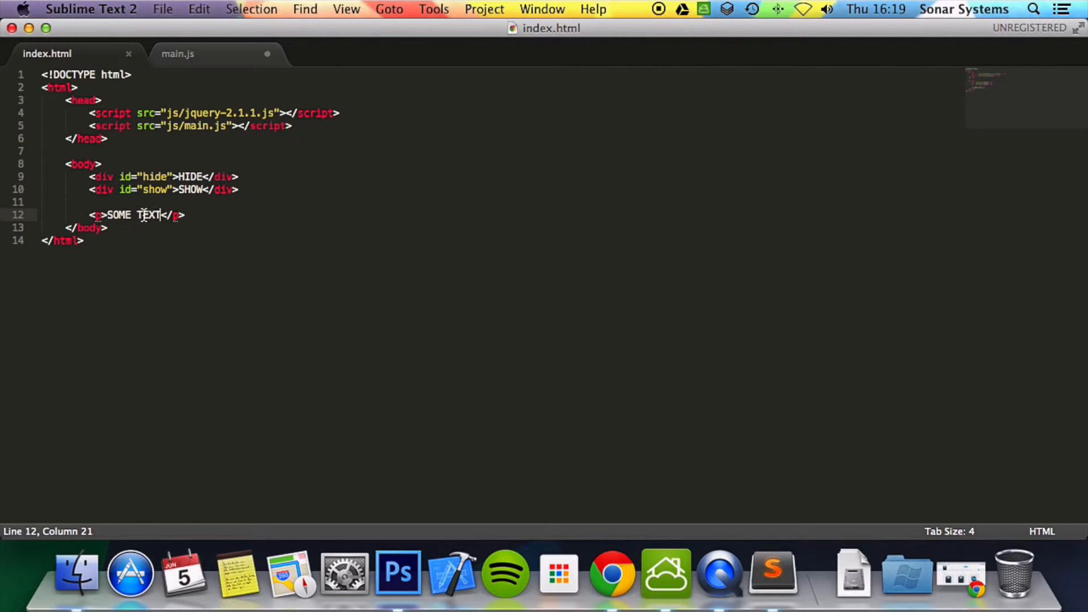
left_click(177, 54)
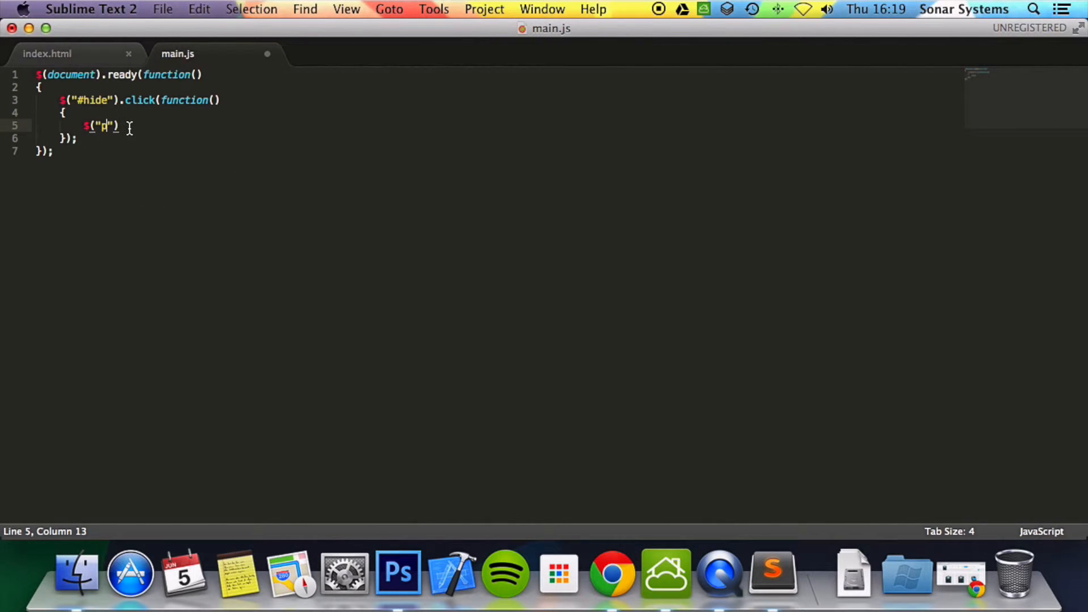
type(".")
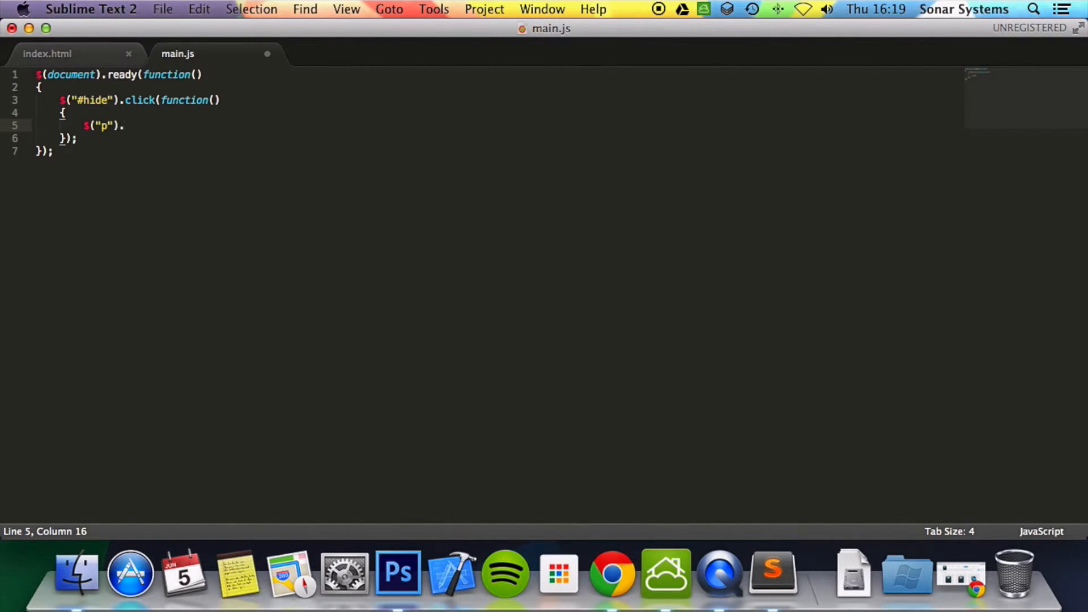
type("hide();")
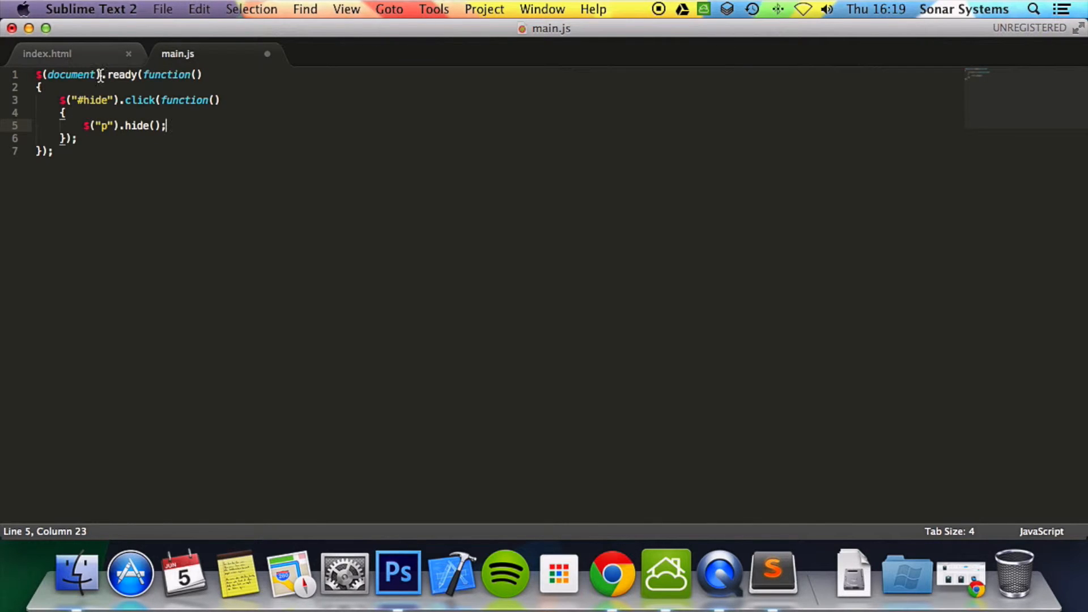
left_click(47, 53)
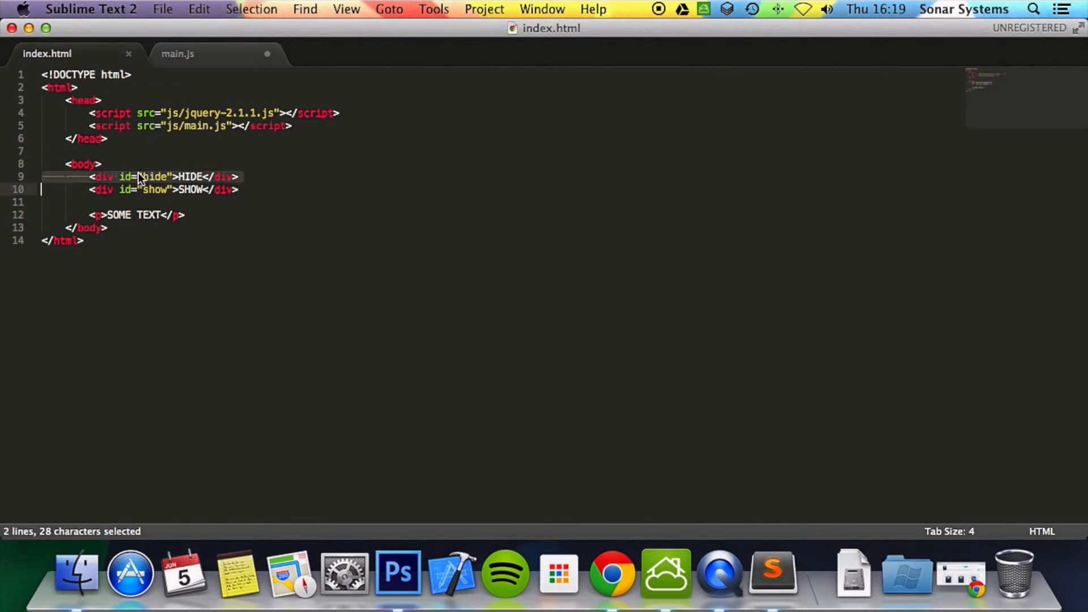
Step: Duplicate the #hide handler and change the copy to $("#show") calling show()
left_click(177, 53)
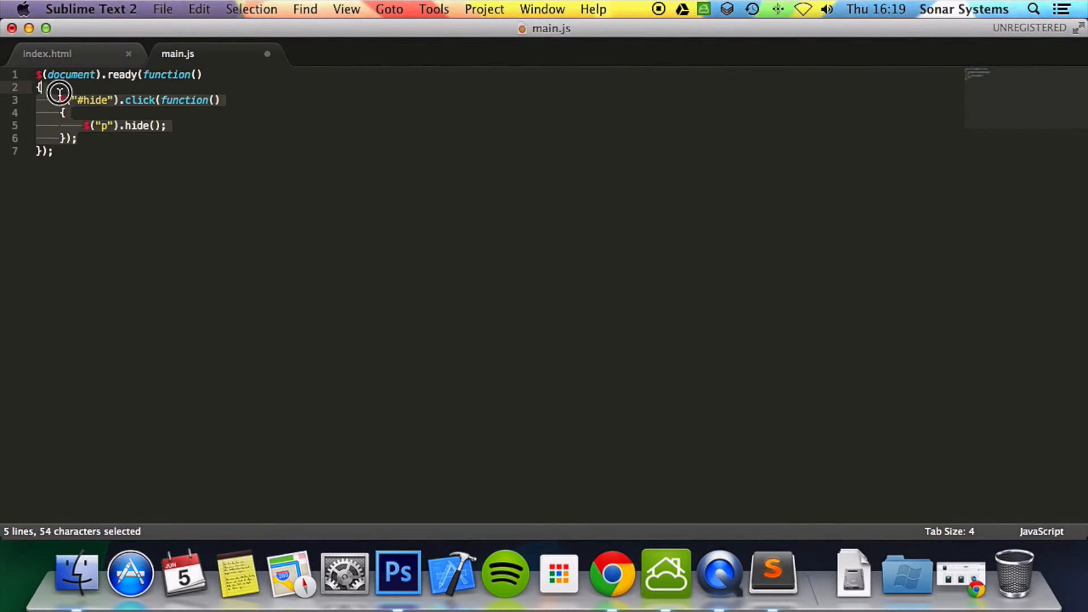
key("cmd+c")
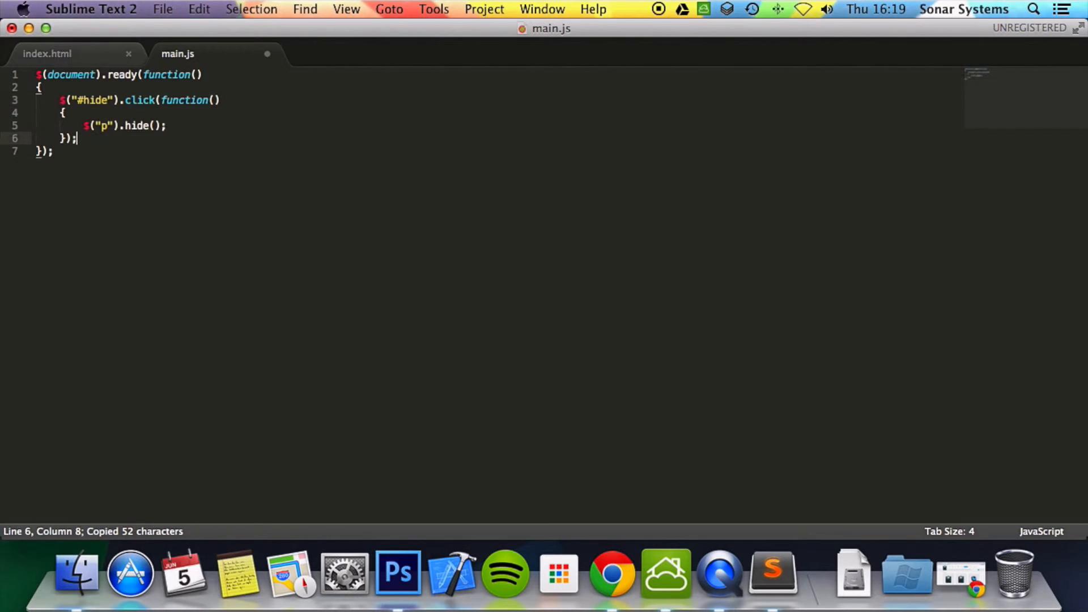
key("cmd+v")
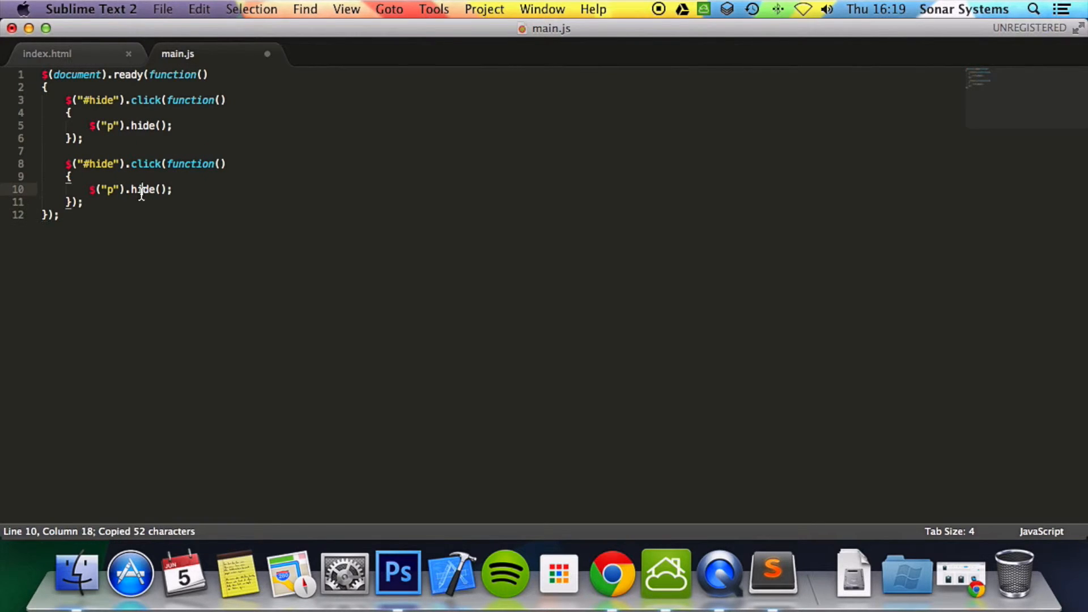
type("show")
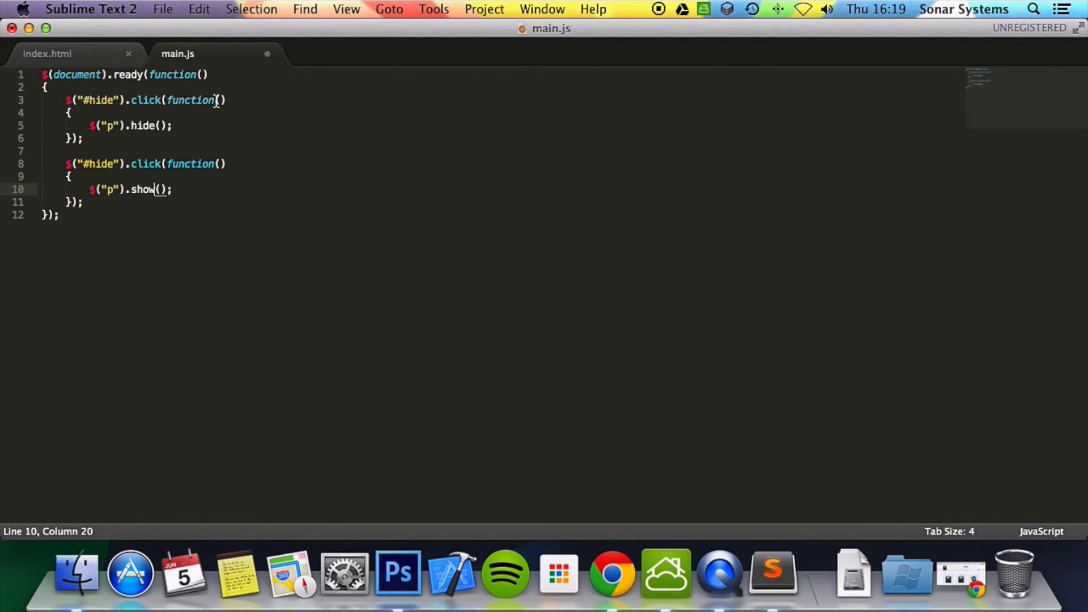
double_click(101, 164)
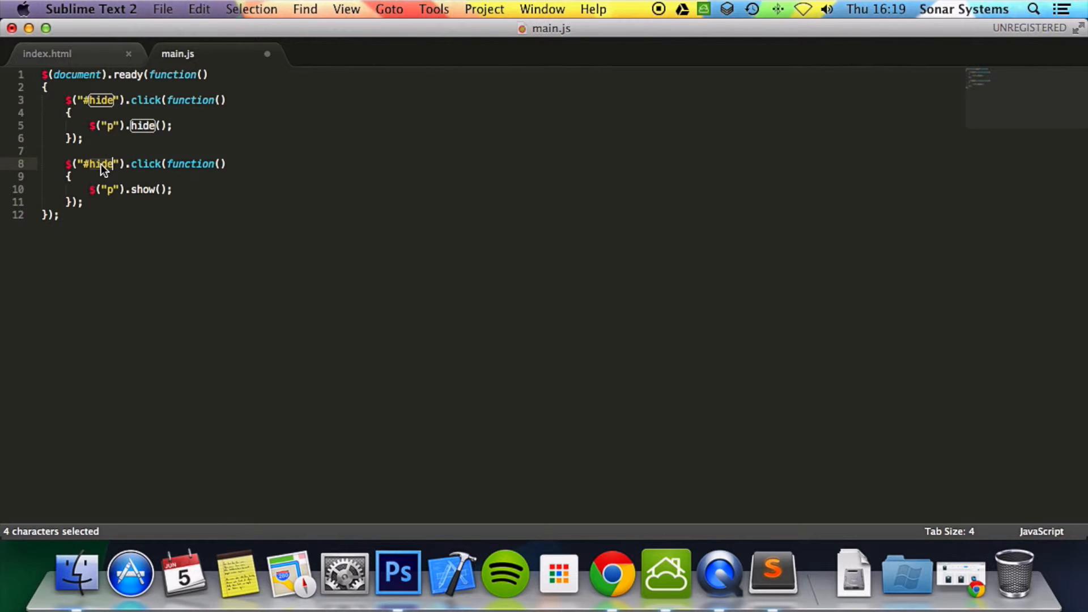
type("show")
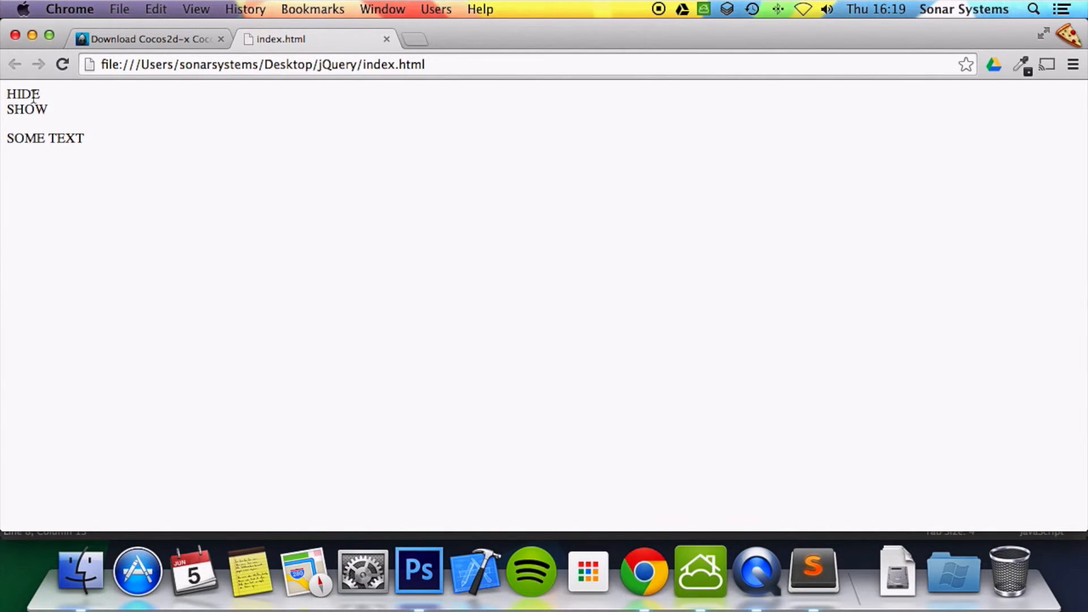
Step: Click HIDE on the Chrome page to confirm SOME TEXT disappears, then return to Sublime
left_click(23, 94)
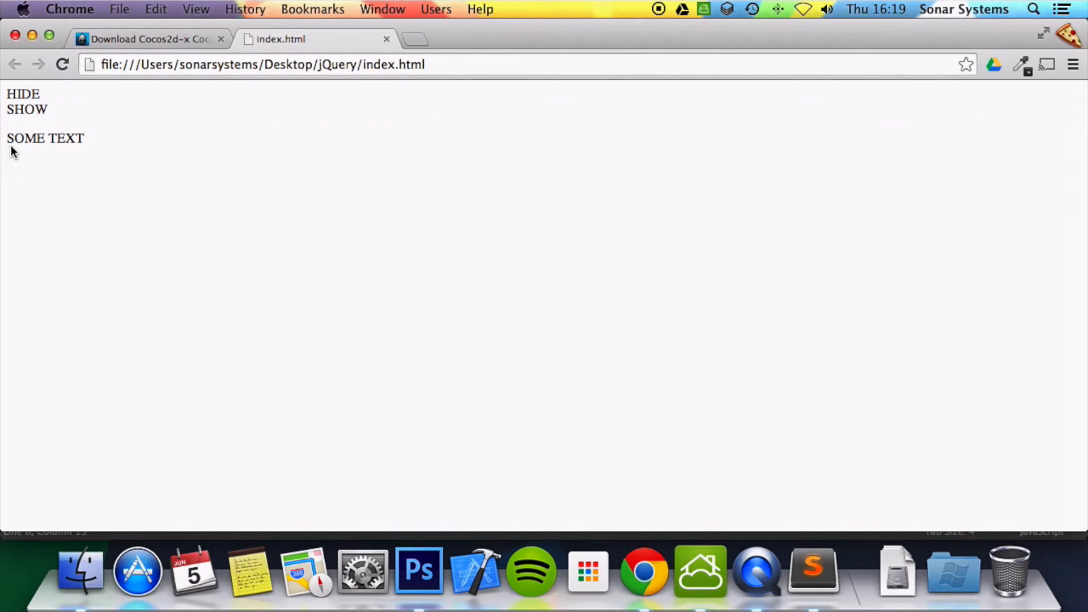
left_click(23, 93)
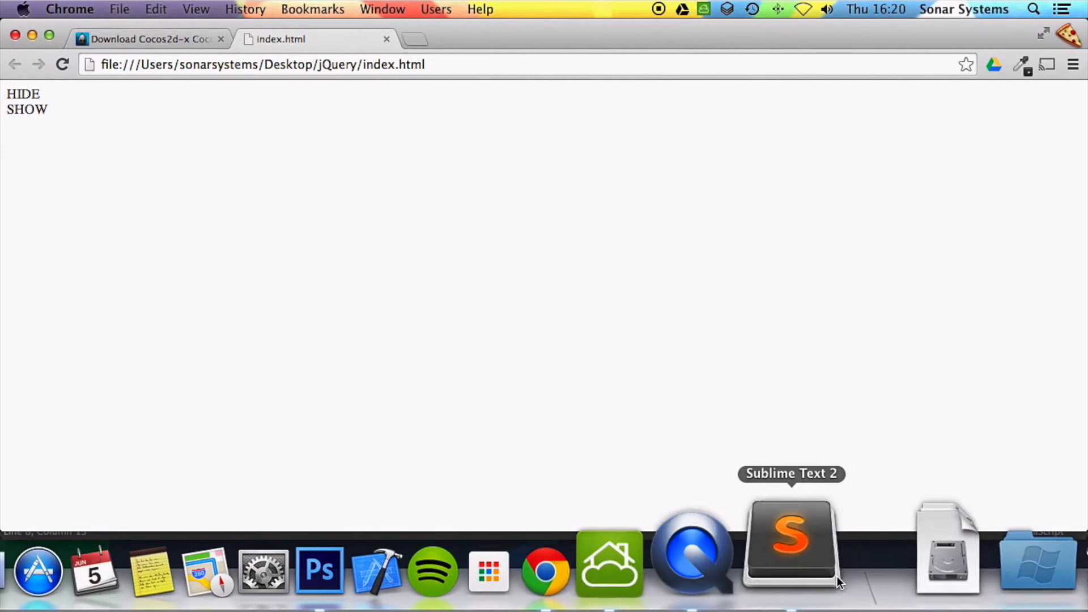
left_click(789, 548)
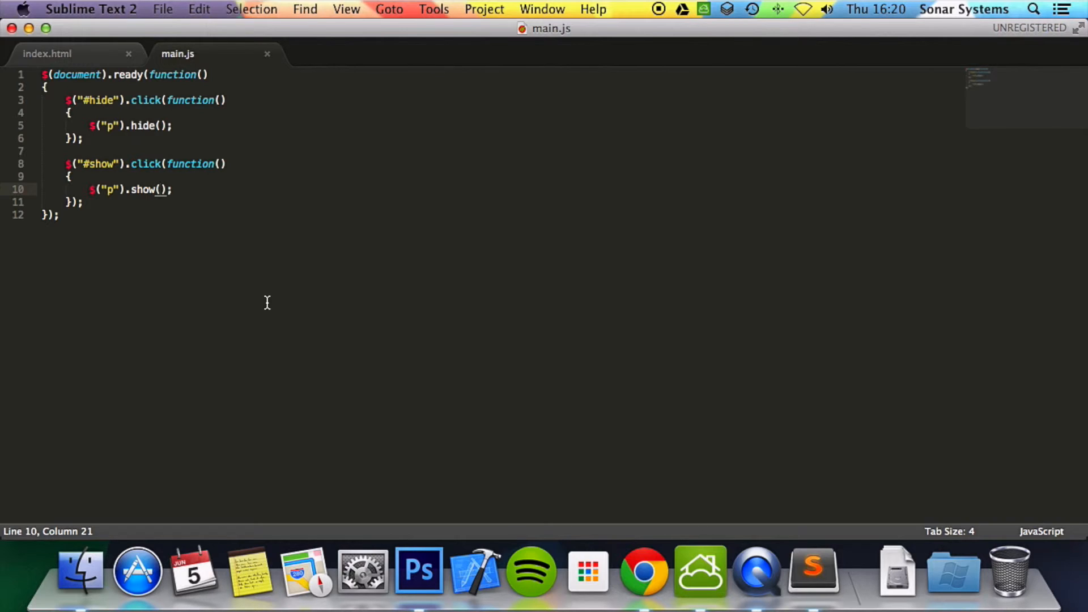
mouse_move(165, 117)
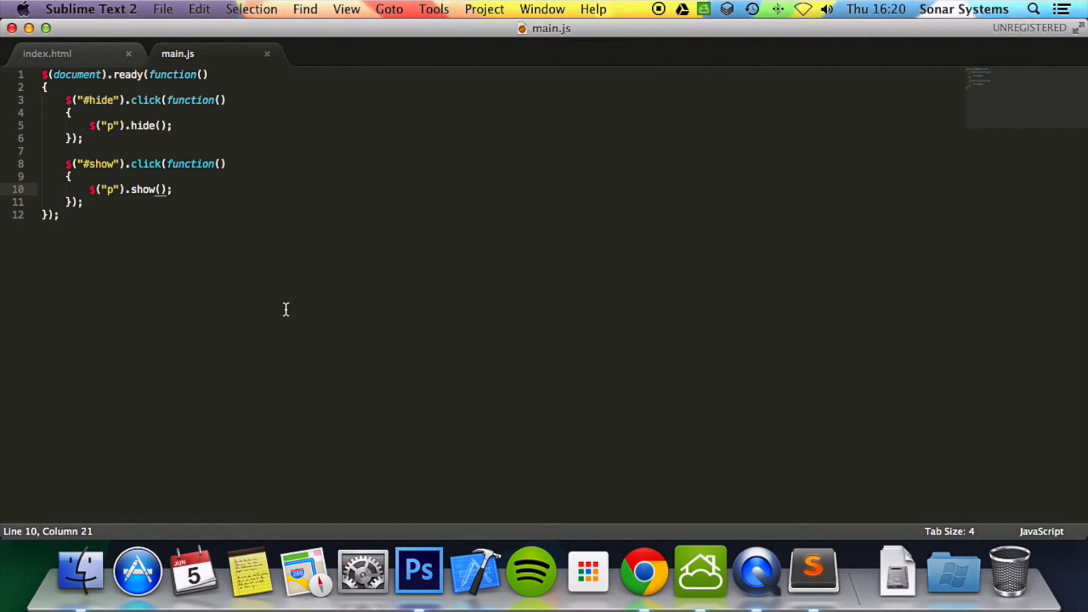
Step: Change the #show handler's call to show(1000) and bring Chrome back to front
type("1000")
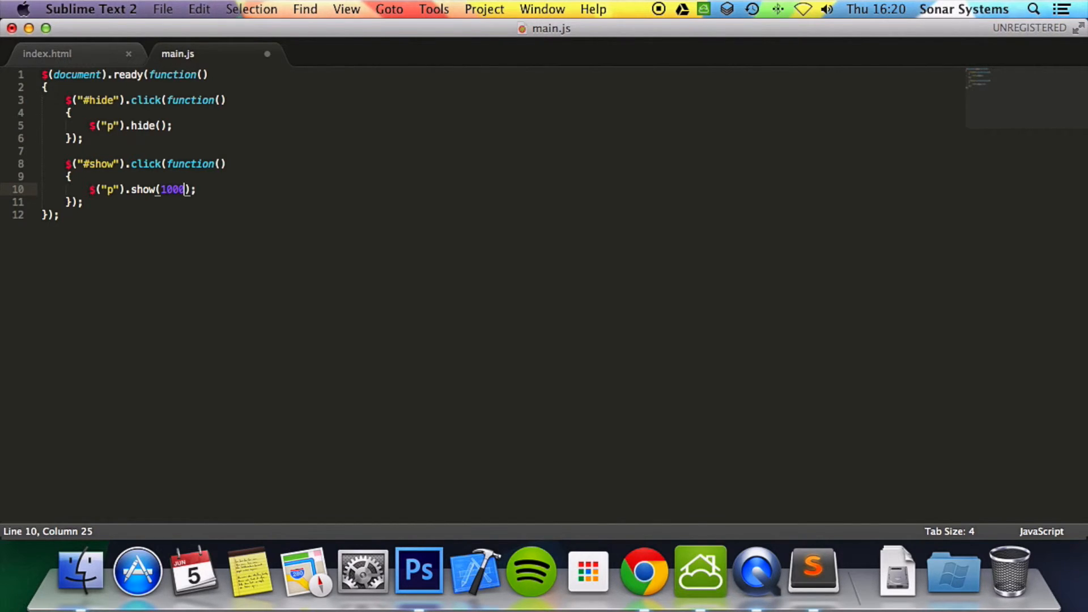
left_click(657, 548)
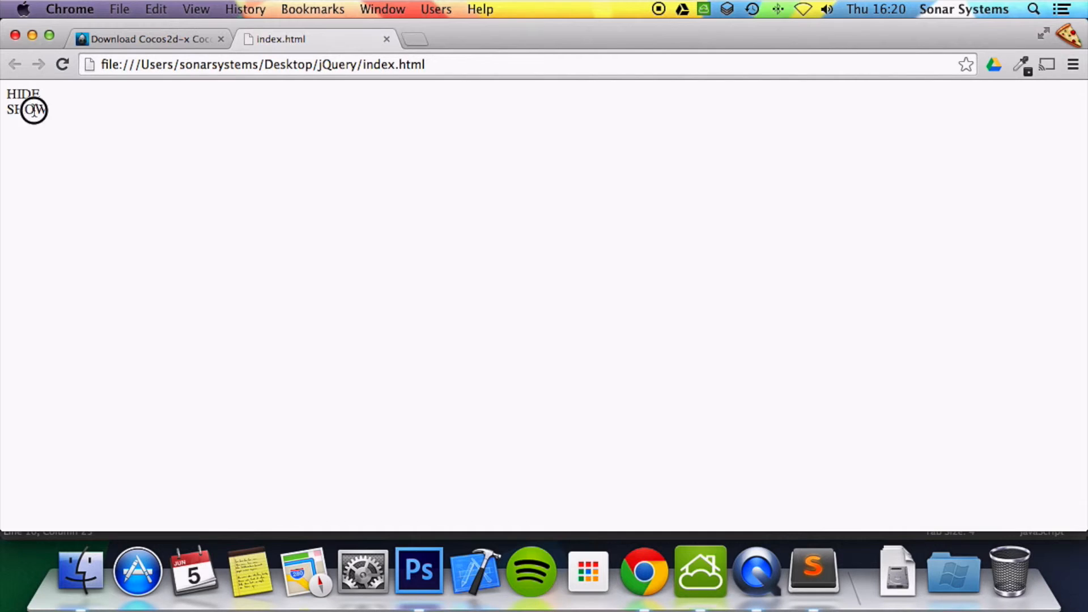
Step: Click SHOW in Chrome to bring SOME TEXT back, then return to Sublime Text
left_click(27, 109)
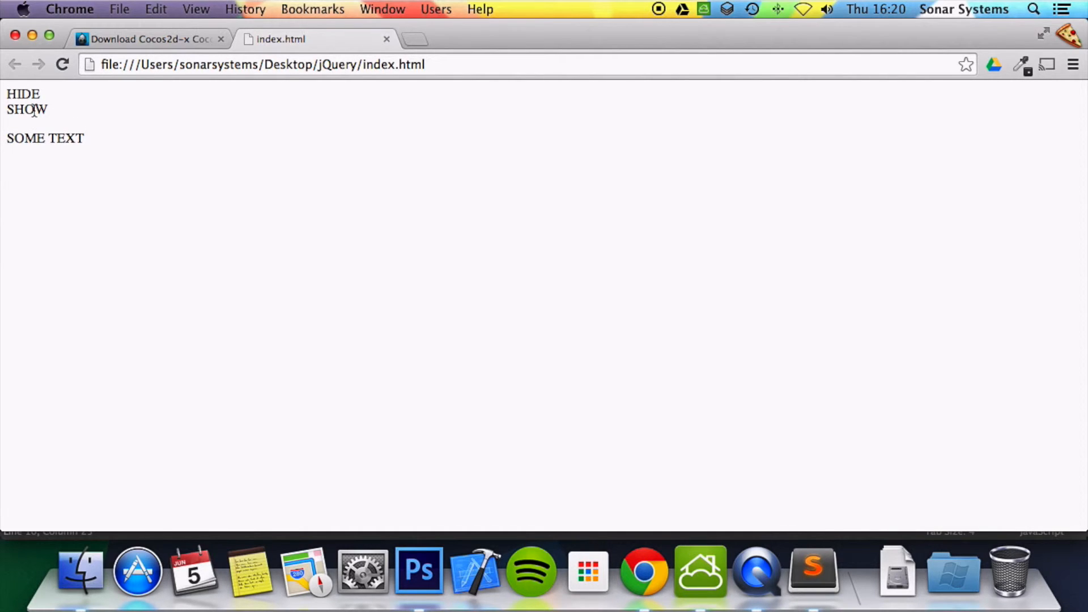
mouse_move(789, 548)
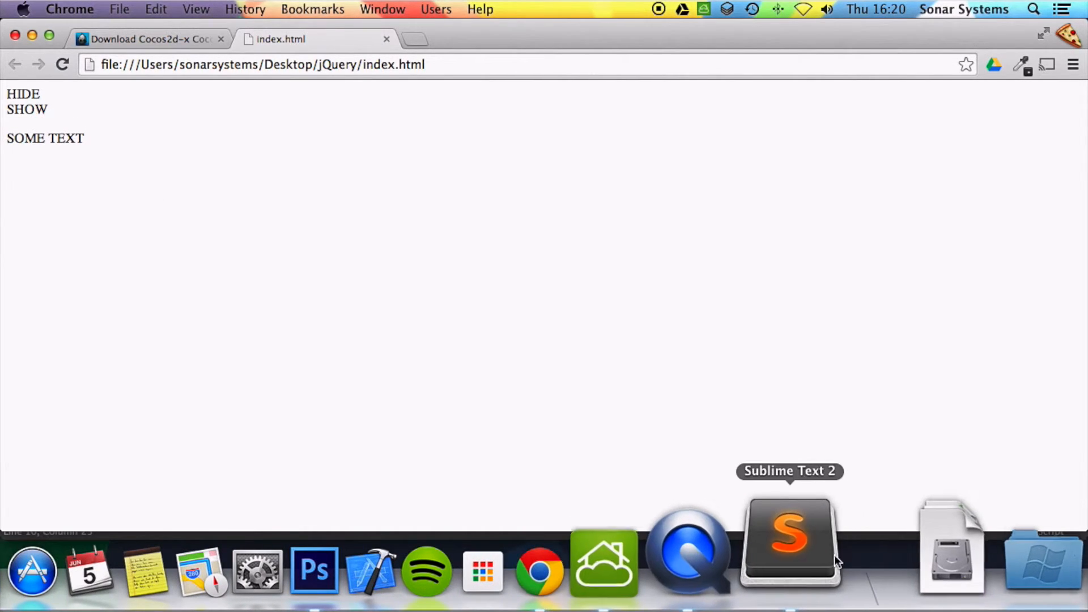
left_click(789, 548)
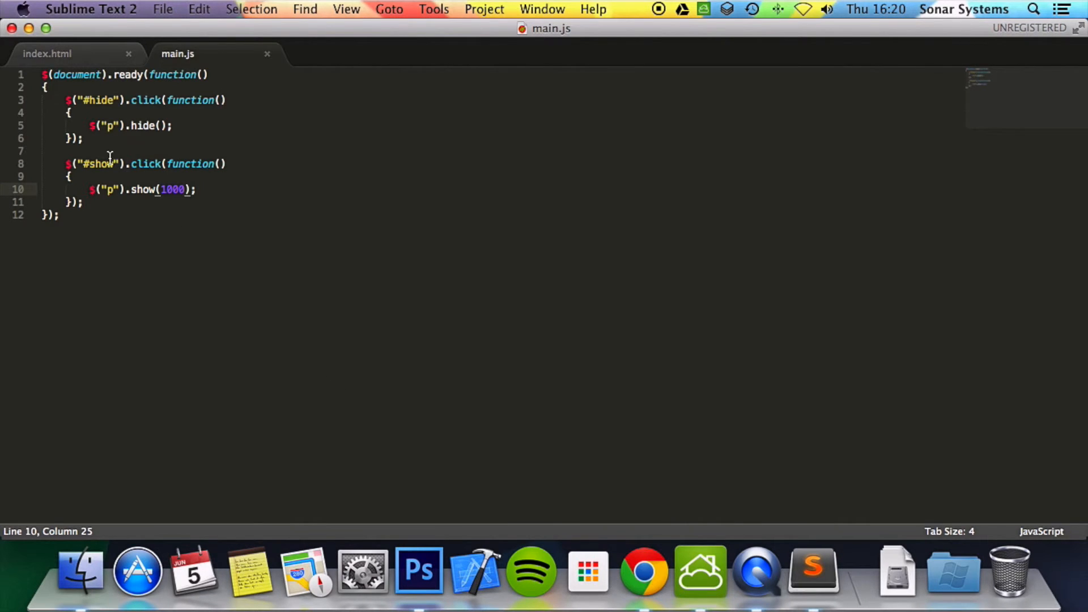
Step: Pass "fast" to the hide() call in the #hide handler on line 5
left_click(158, 126)
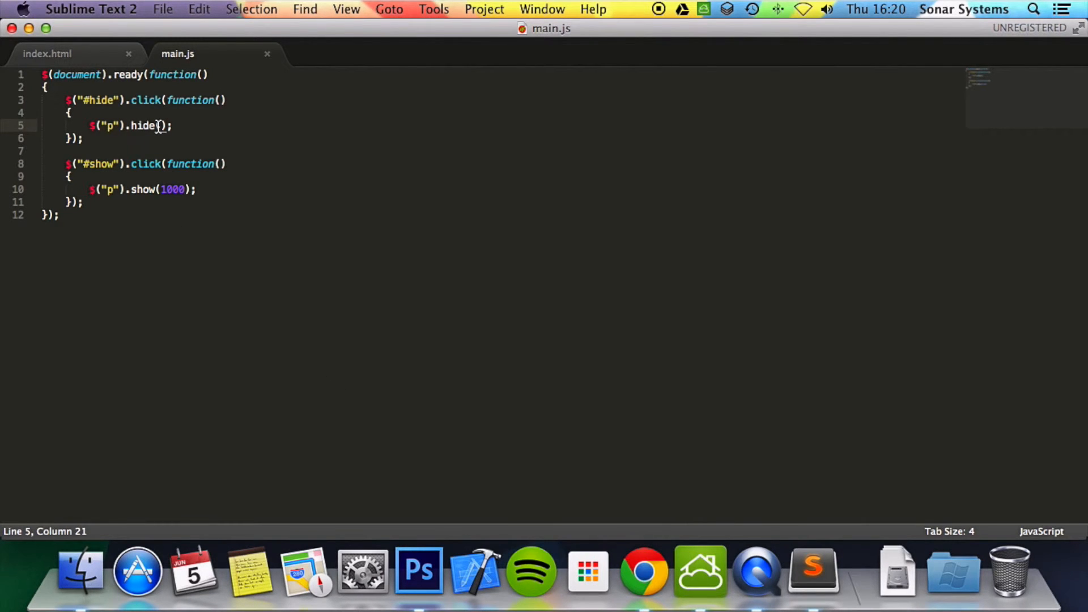
type("fast")
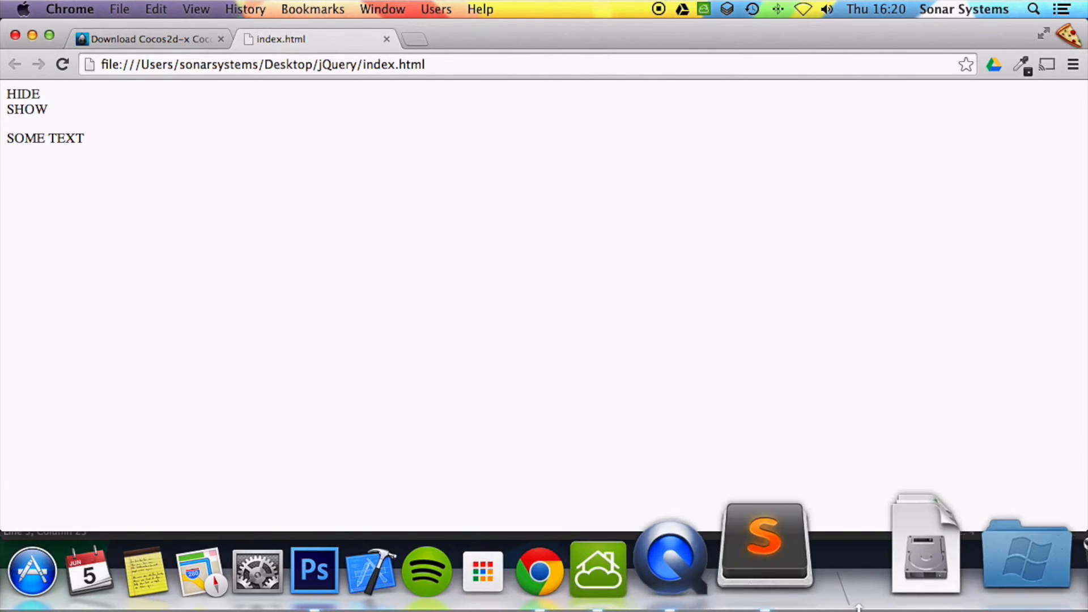
Step: Reload index.html in Chrome and confirm HIDE makes SOME TEXT disappear
left_click(764, 541)
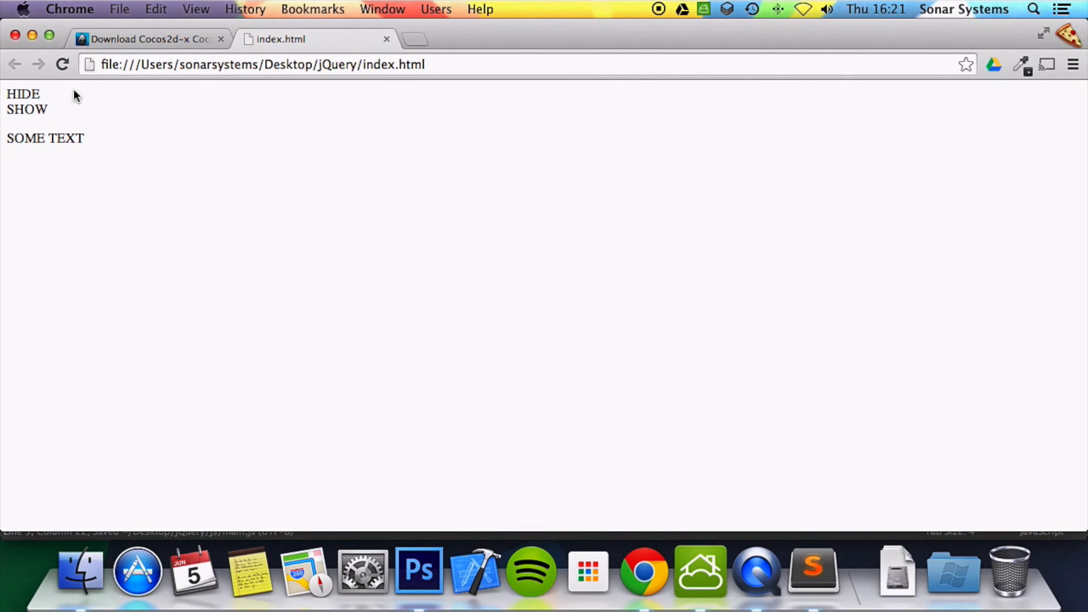
left_click(23, 93)
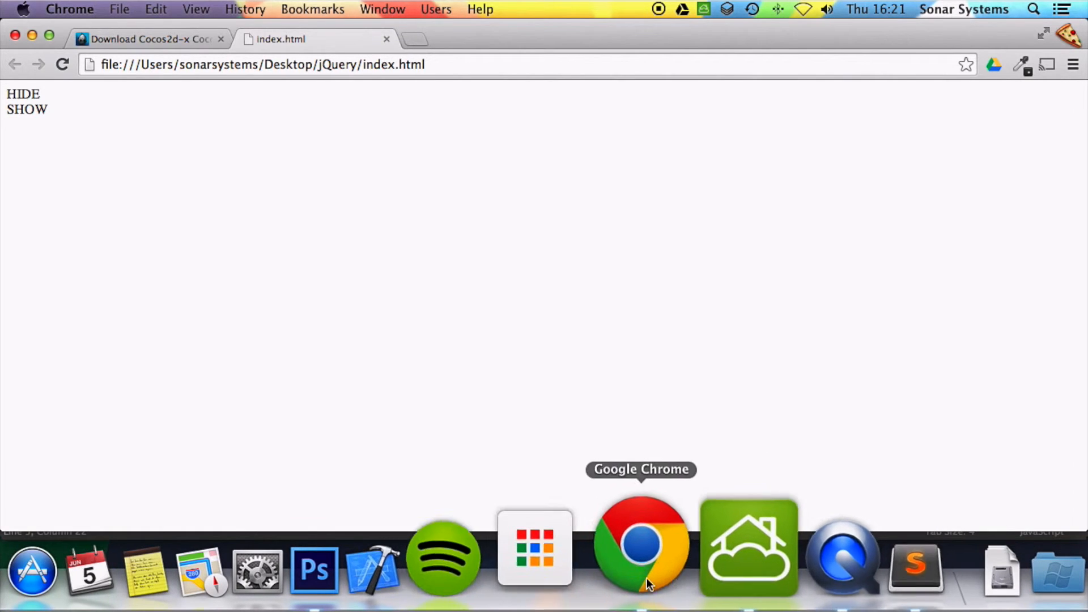
mouse_move(735, 548)
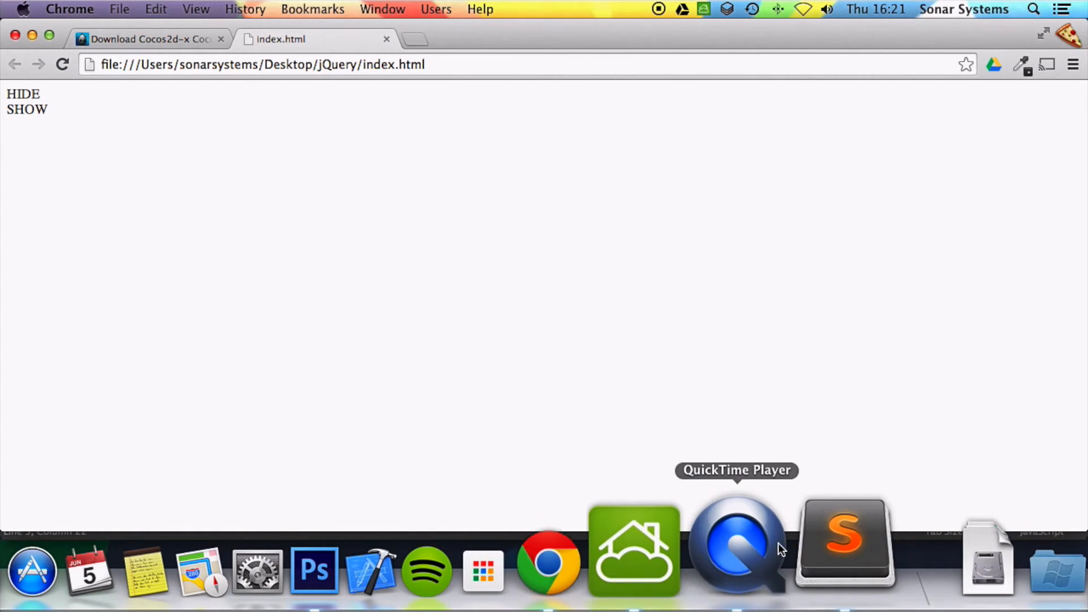
left_click(844, 541)
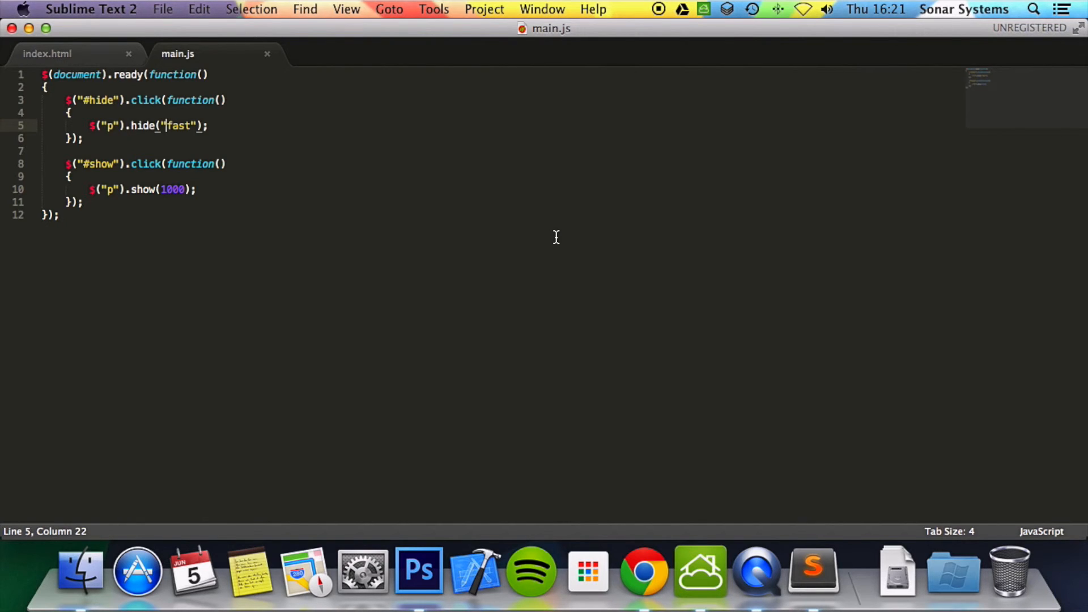
mouse_move(167, 269)
type("//")
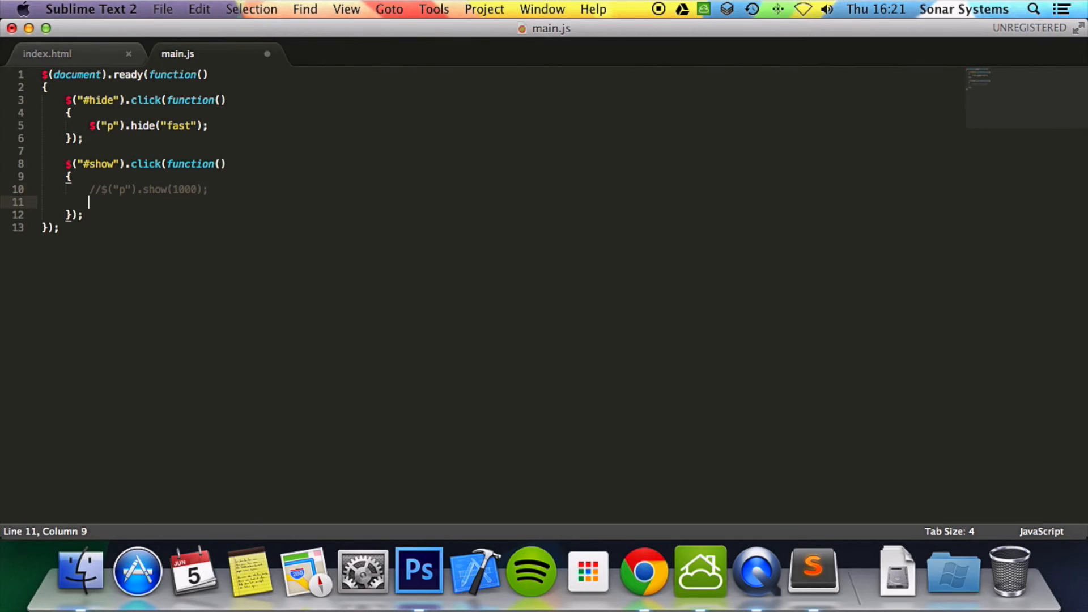
Step: Type $("p").toggle() into the #show handler in place of the commented-out show(1000)
type("$()")
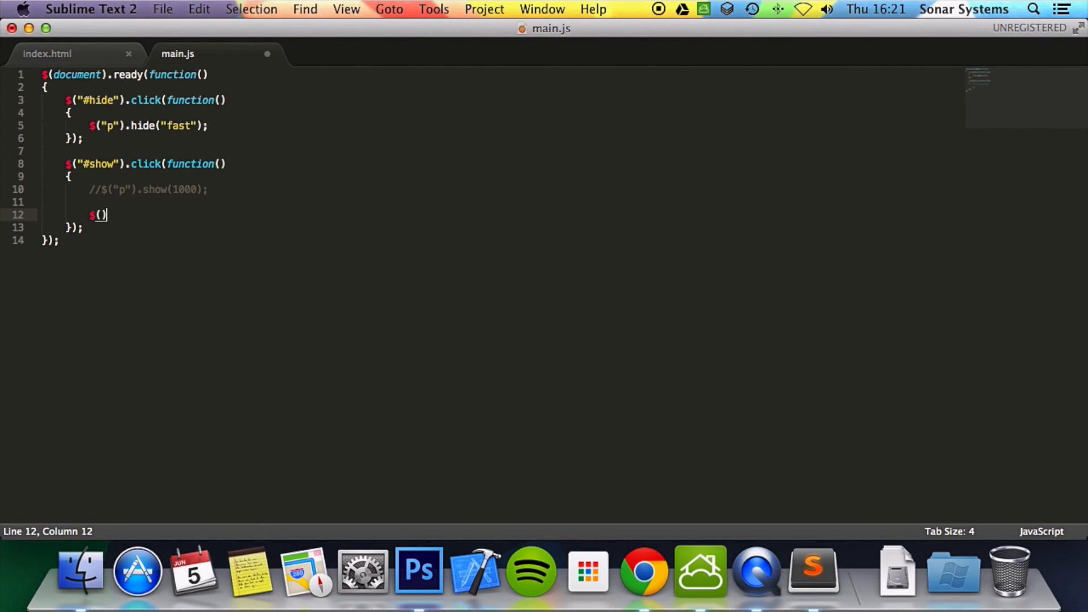
type("\"p")
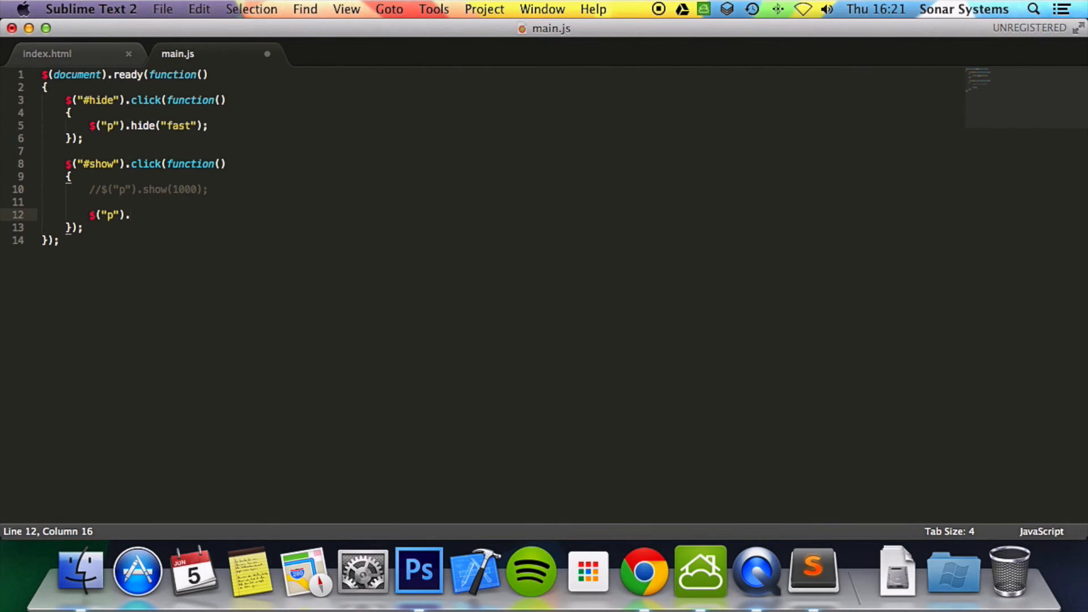
type("toggle();")
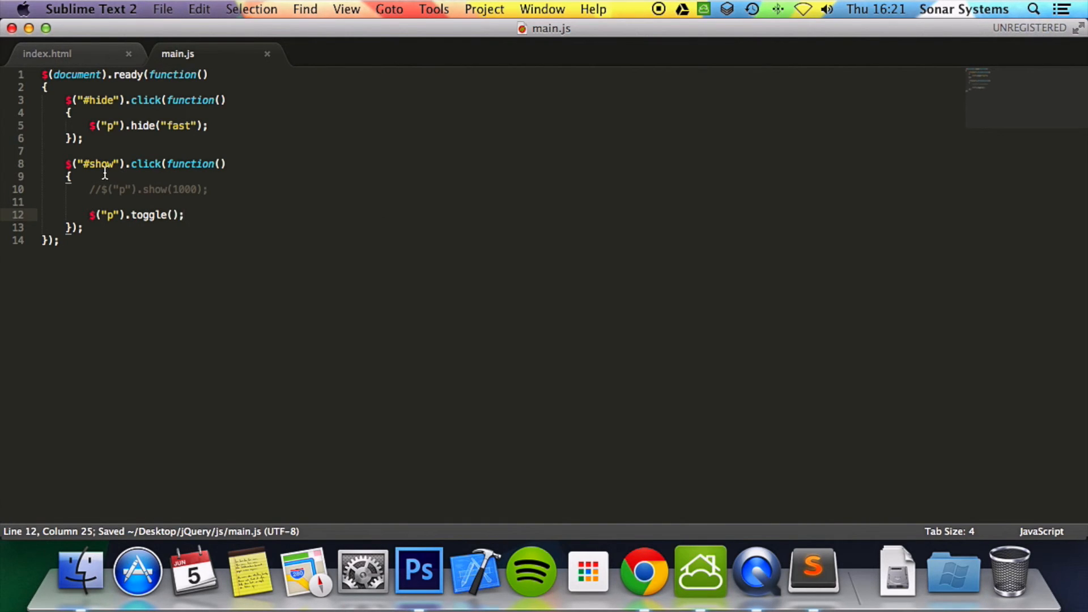
mouse_move(148, 273)
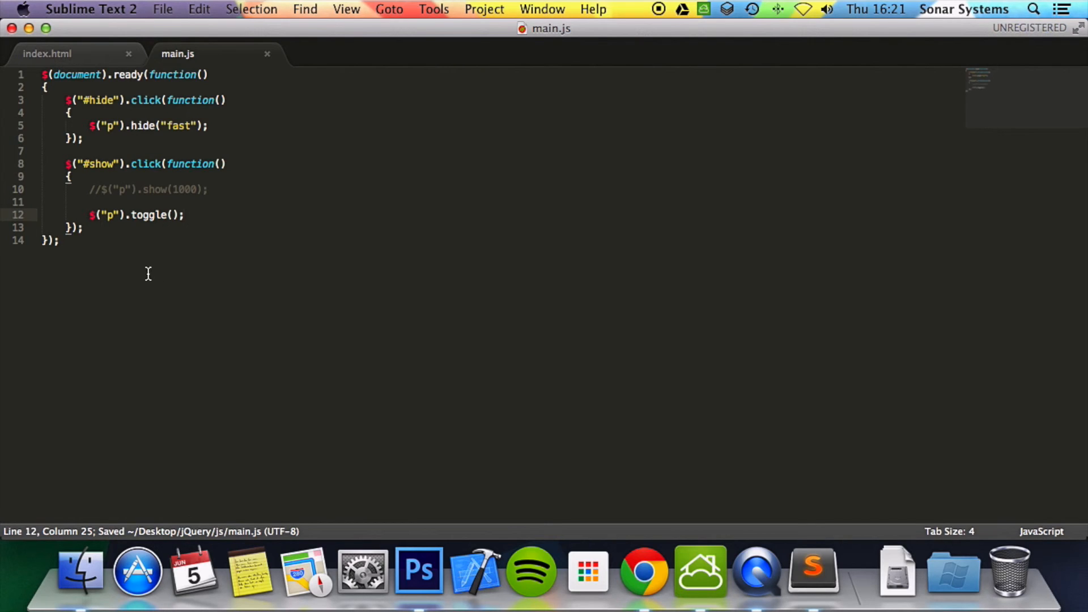
mouse_move(76, 303)
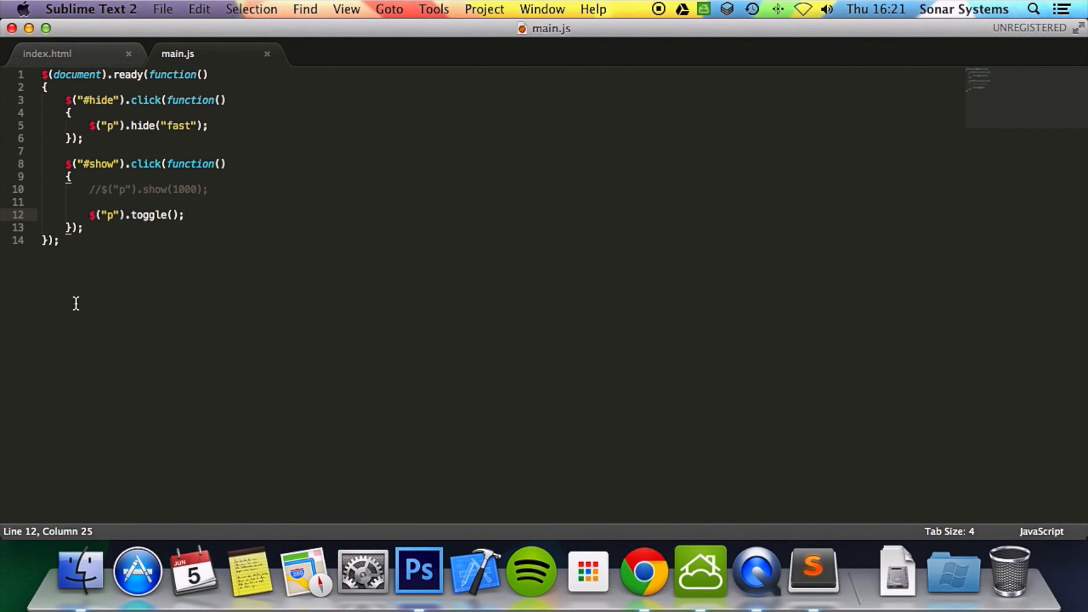
mouse_move(413, 463)
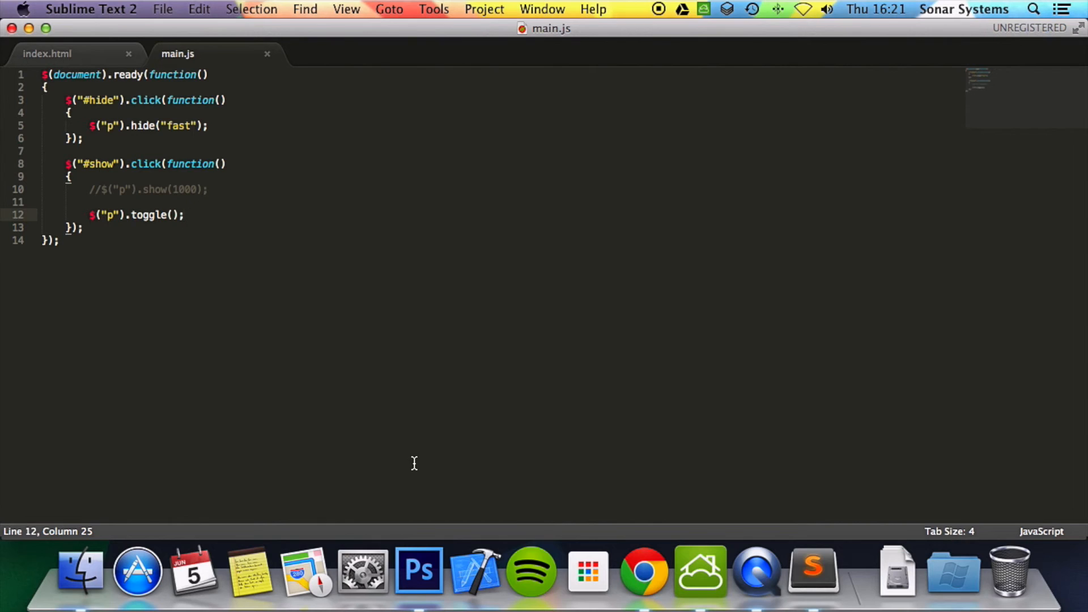
mouse_move(628, 545)
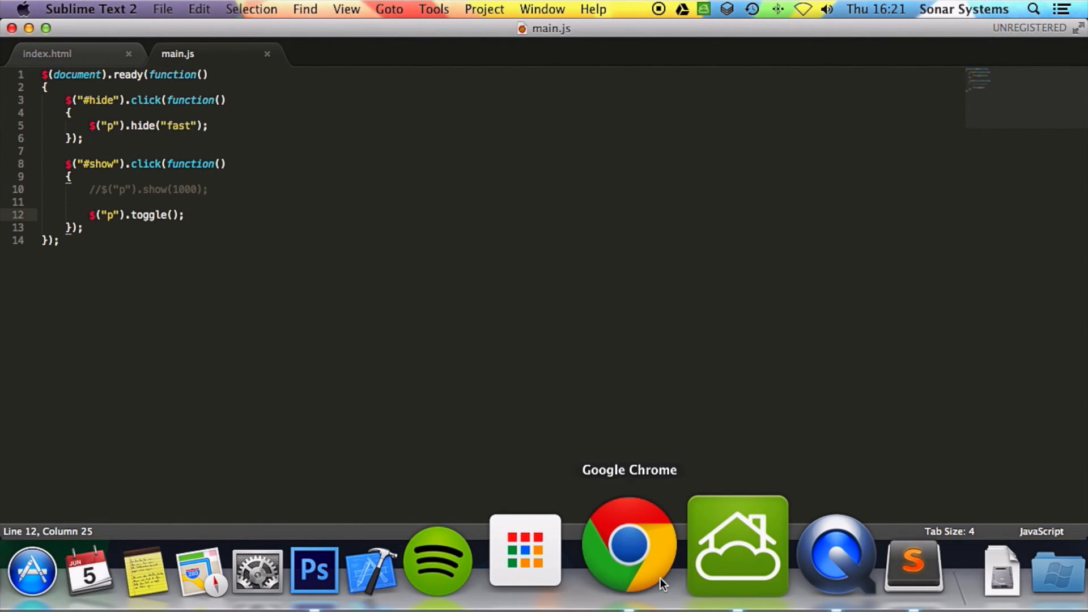
Step: Reload the page in Chrome, hide SOME TEXT with HIDE, then toggle it back with SHOW
left_click(628, 544)
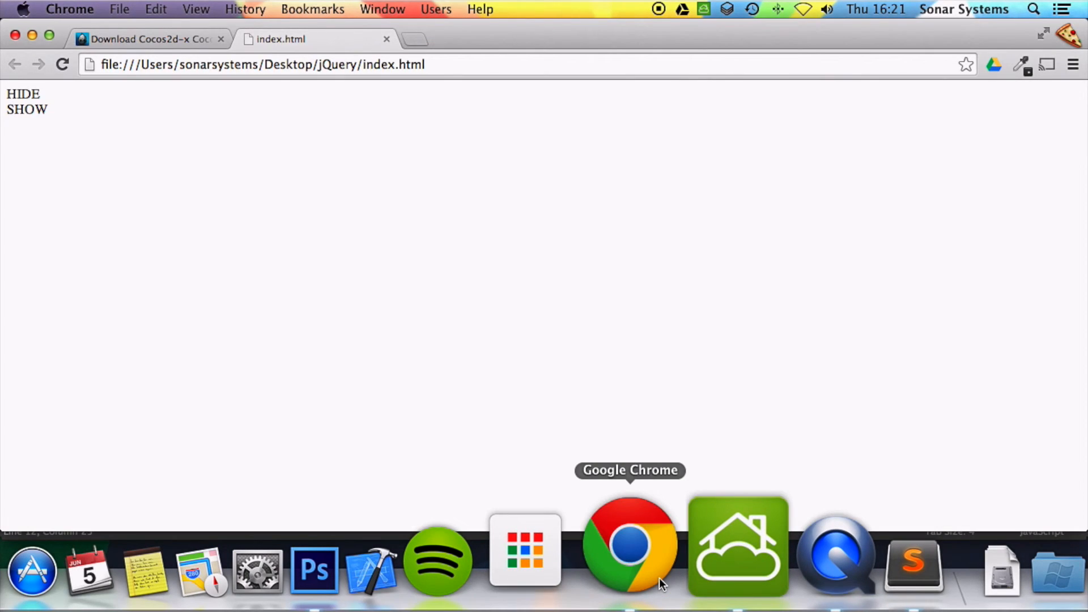
left_click(28, 108)
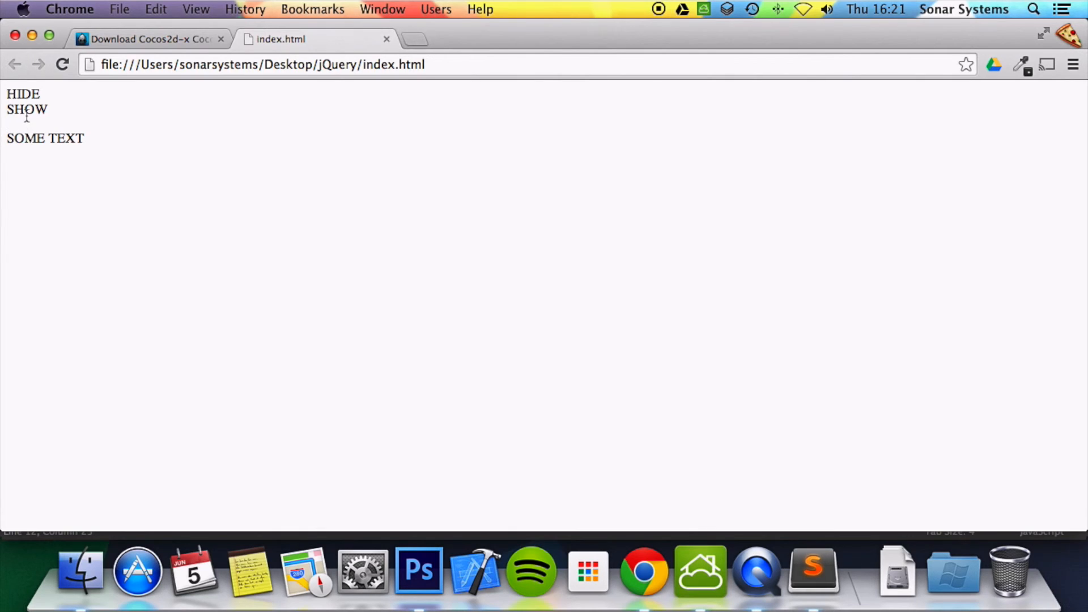
left_click(22, 94)
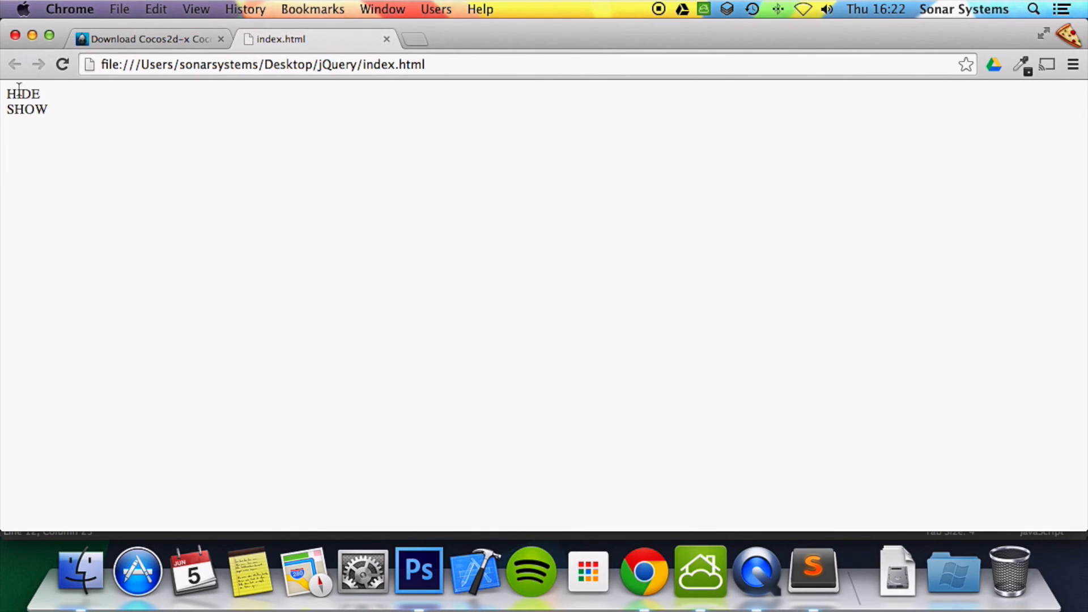
mouse_move(18, 132)
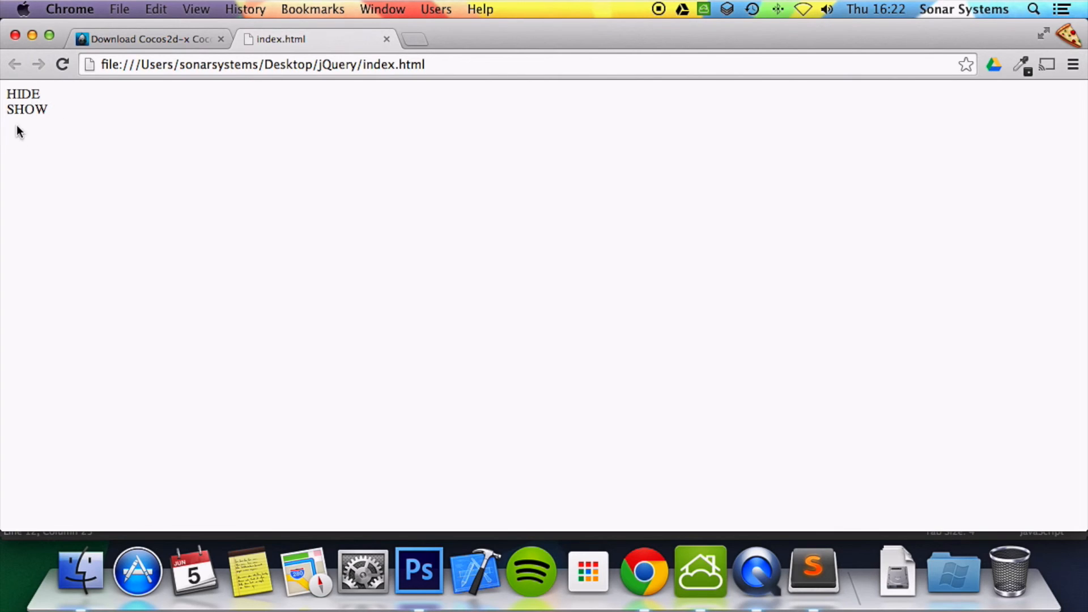
mouse_move(71, 116)
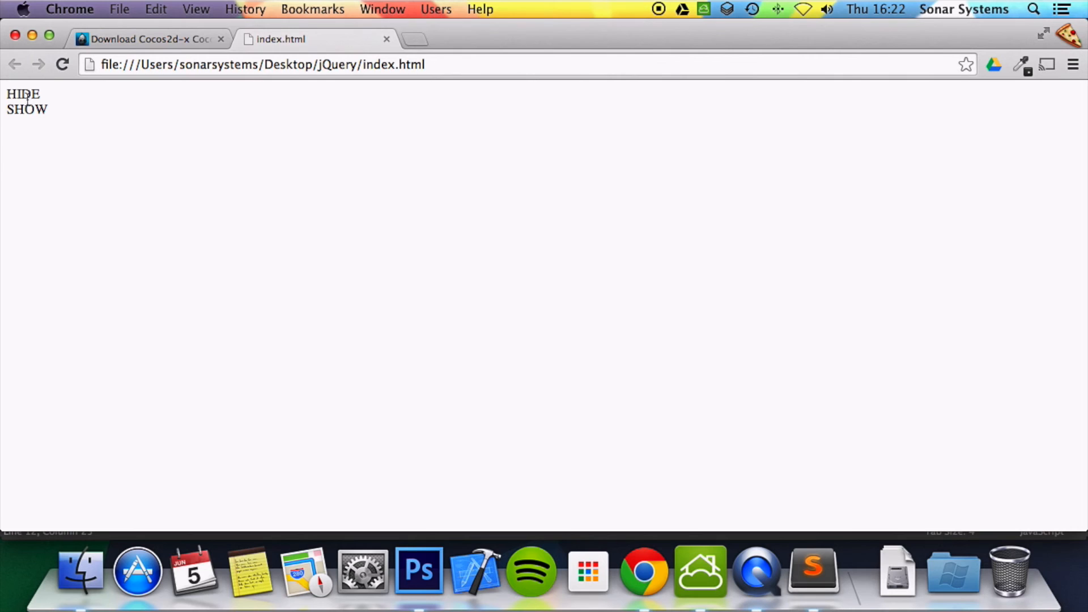
left_click(28, 109)
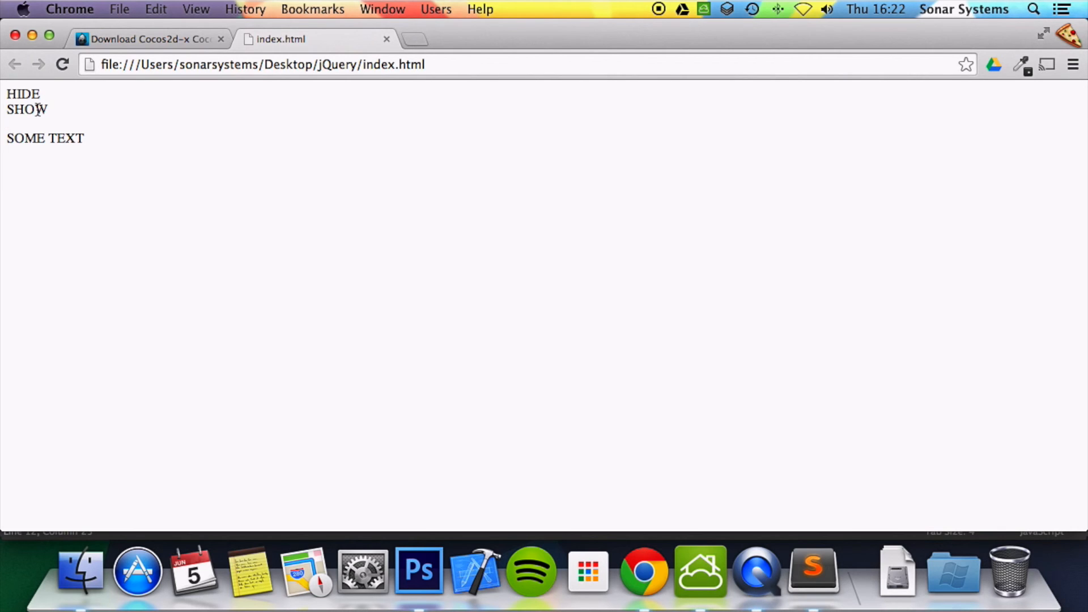
mouse_move(741, 548)
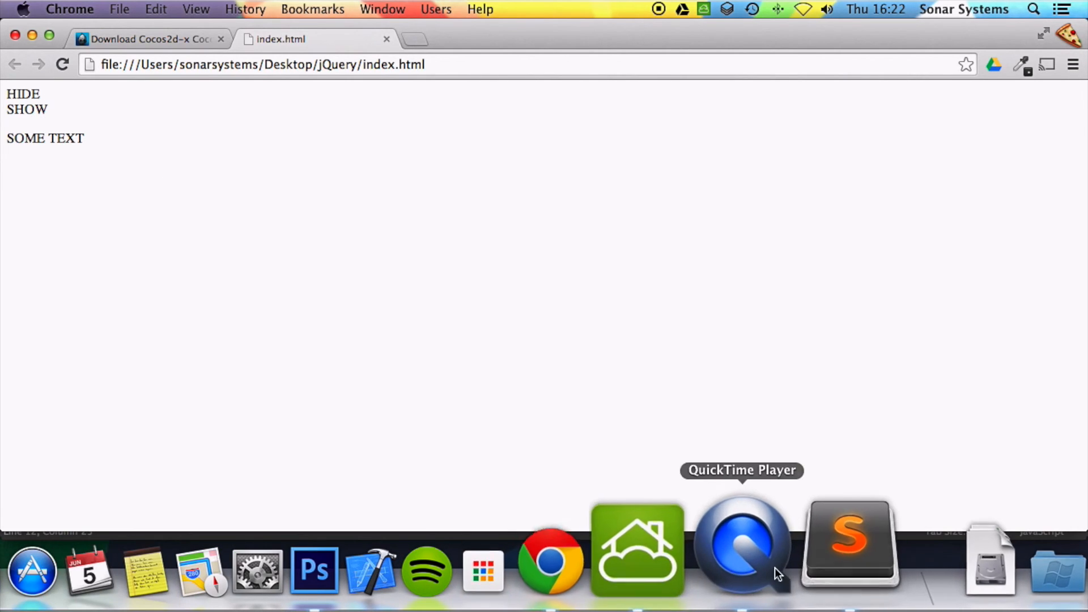
left_click(847, 548)
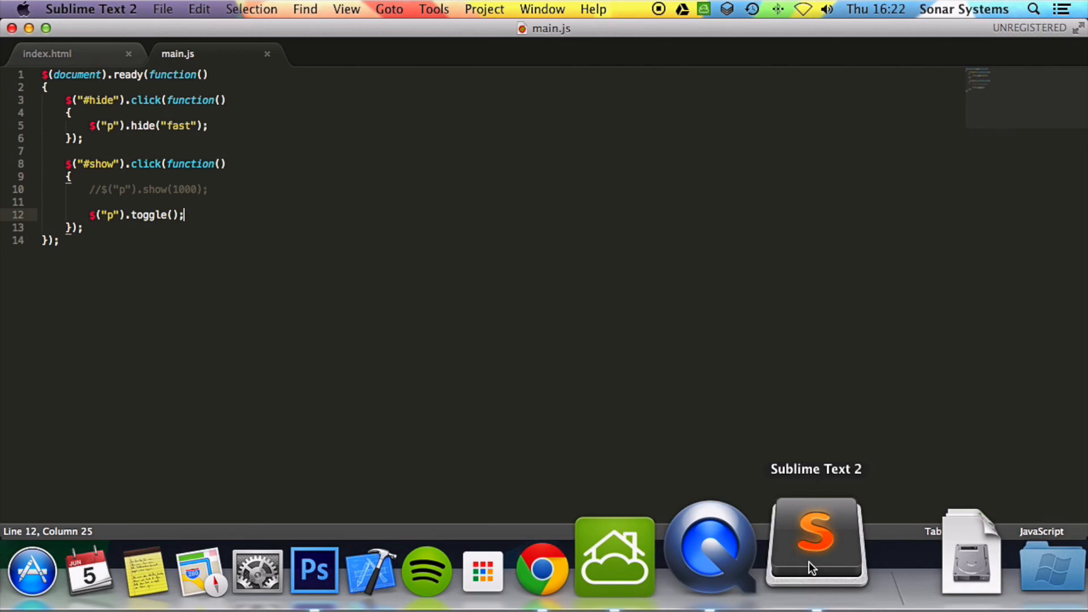